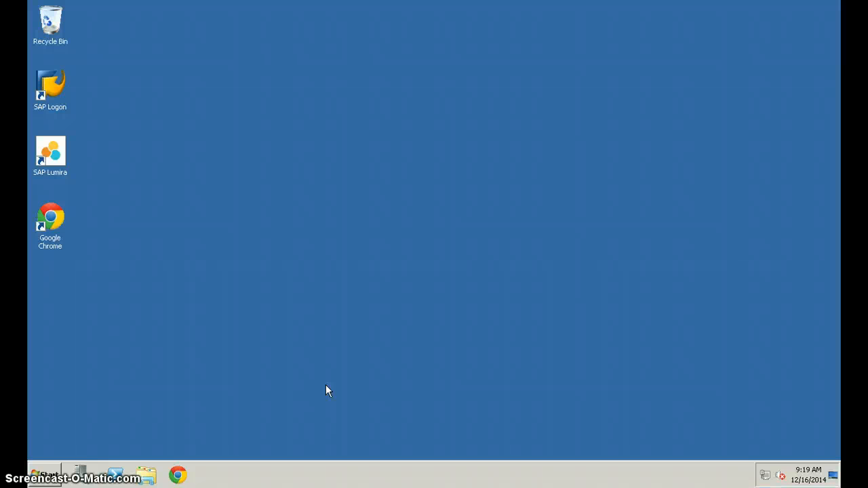
mouse_move(328, 388)
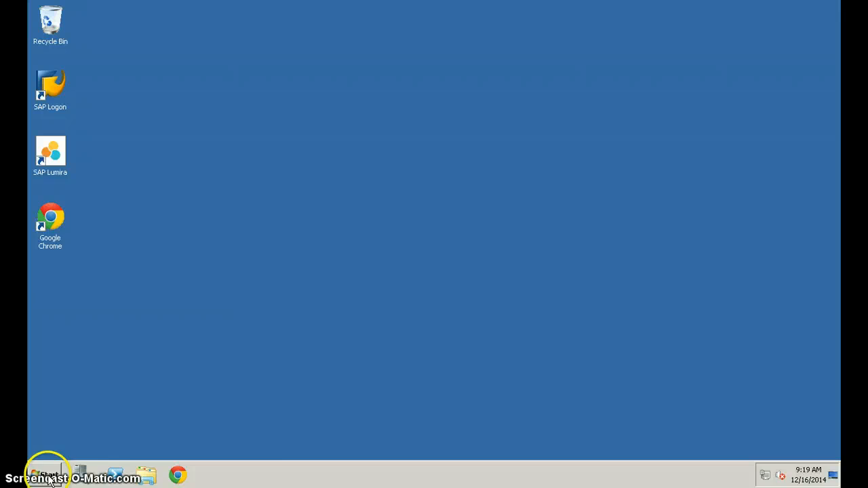
- Launch SAP HANA Studio from the Start menu
click(48, 474)
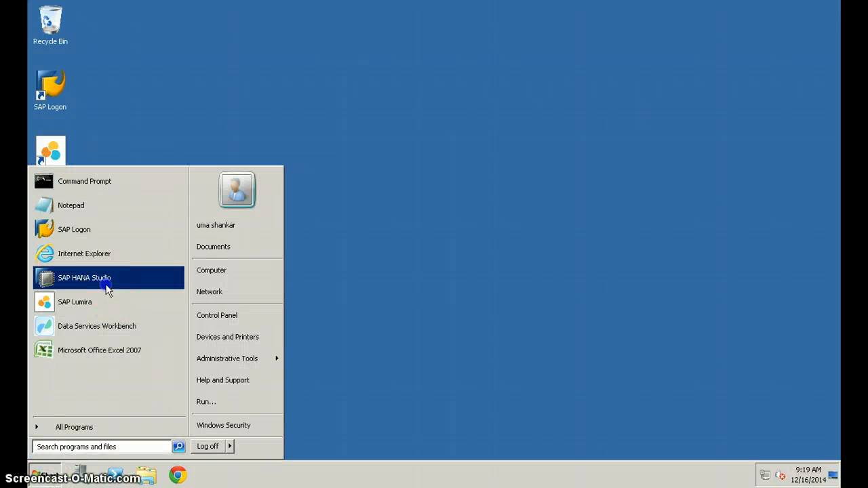
click(84, 277)
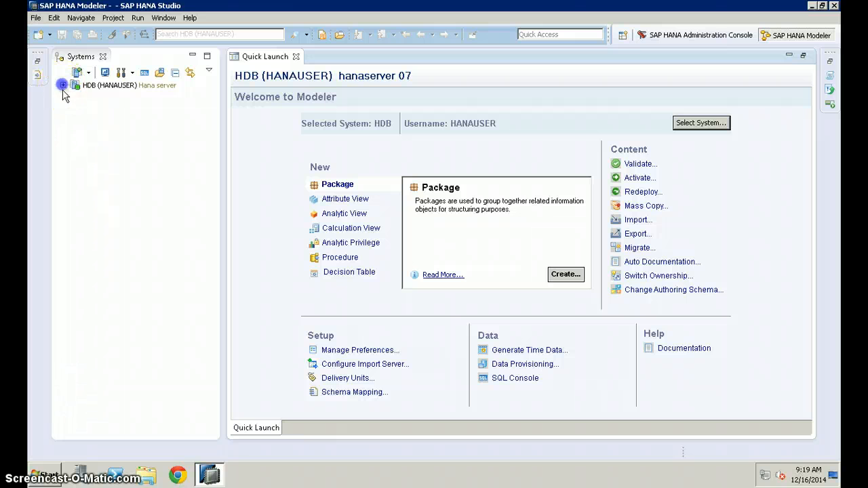
- Expand the HDB (HANAUSER) system node, briefly checking the Start menu's All Programs list
click(63, 84)
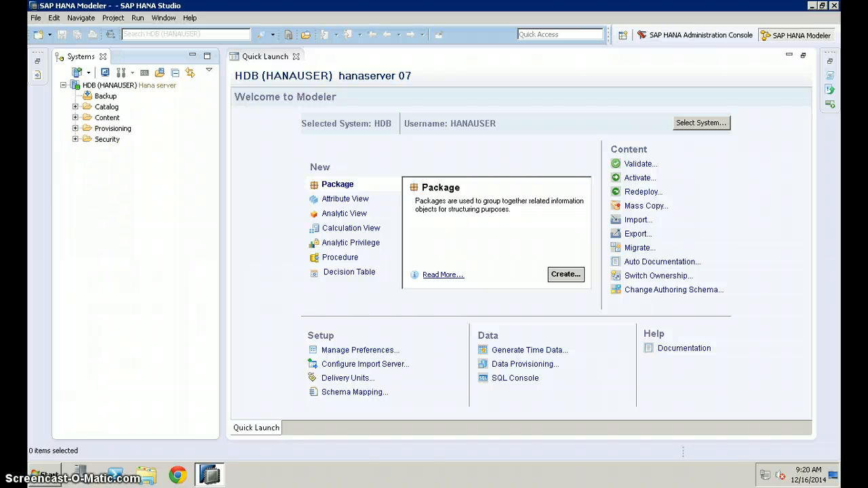
click(44, 475)
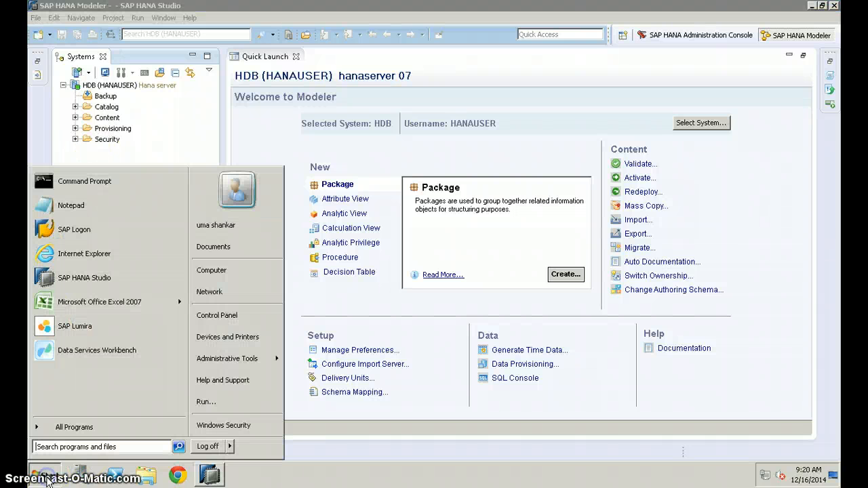
mouse_move(85, 277)
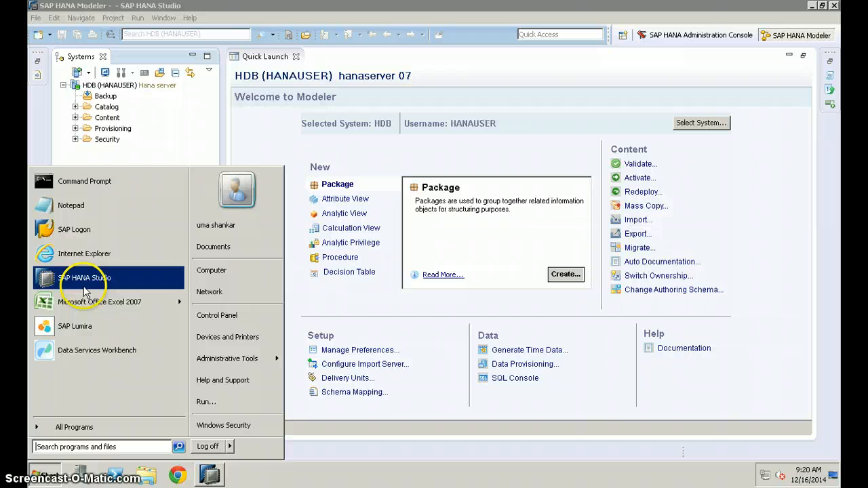
click(74, 426)
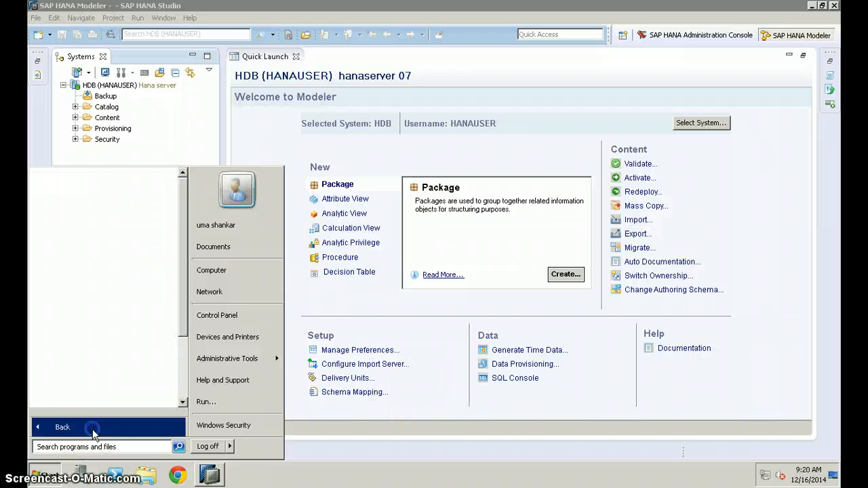
click(62, 426)
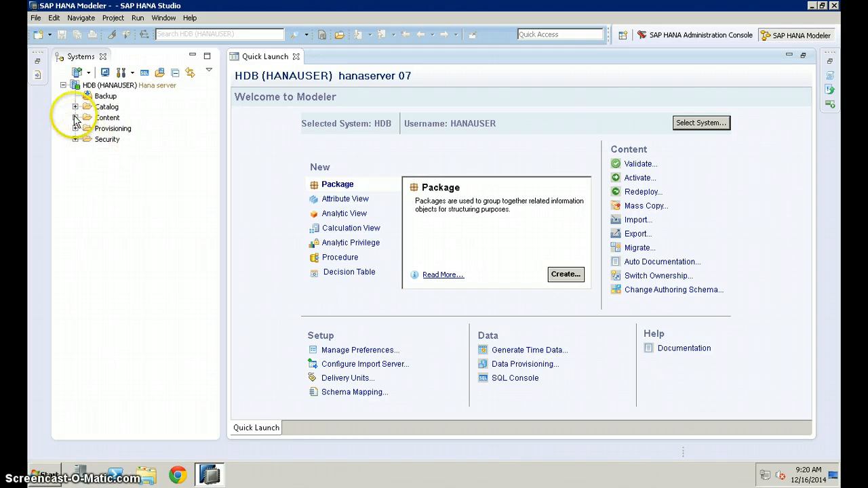
- Expand Content, then select and expand the jh_hana1 package to show its view folders
click(76, 117)
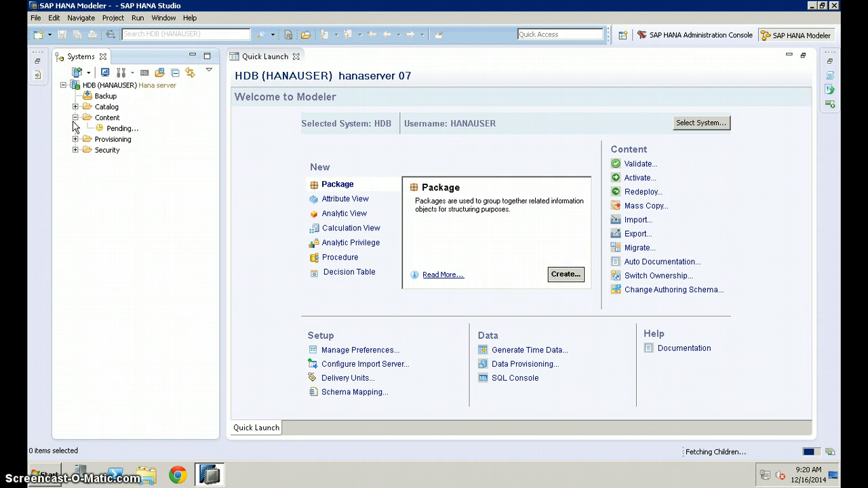
click(76, 116)
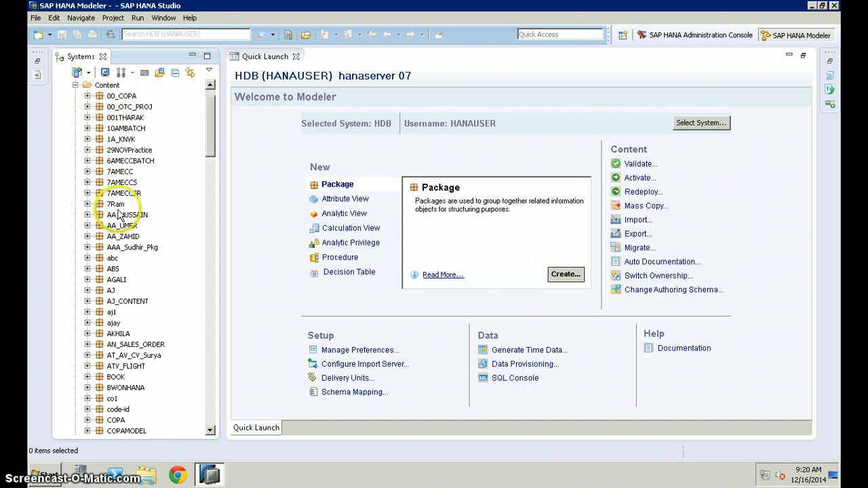
scroll(down, 3)
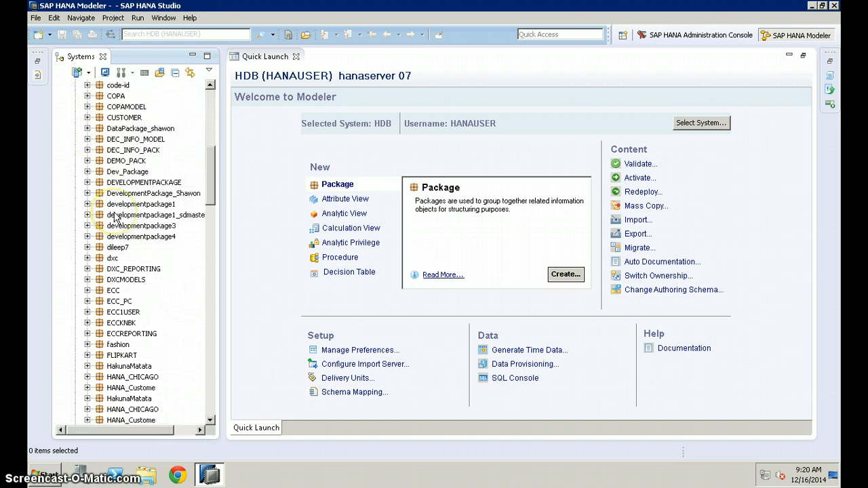
scroll(down, 3)
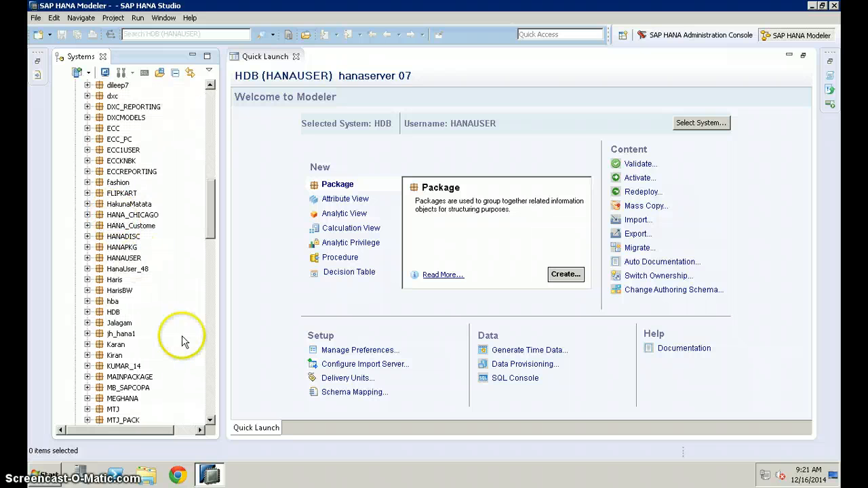
click(121, 334)
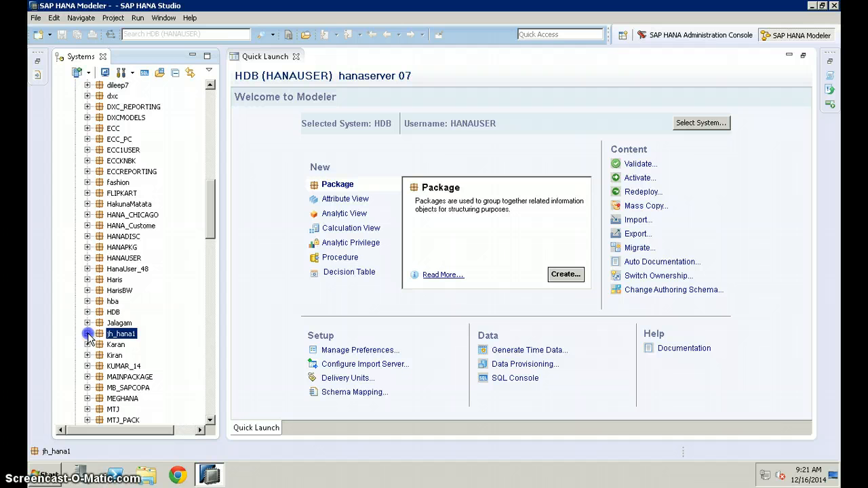
click(87, 333)
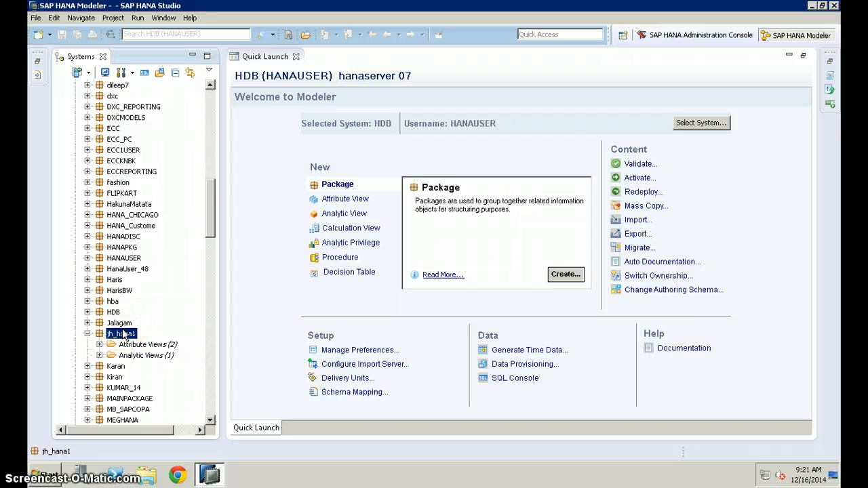
right_click(122, 333)
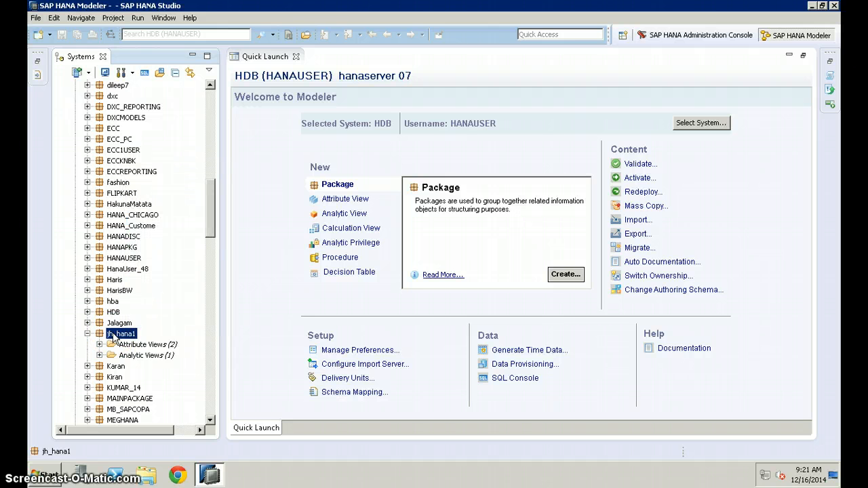
- Create a new attribute view with Name and Label AV_MULTTABLE in jh_hana1 and finish
right_click(120, 334)
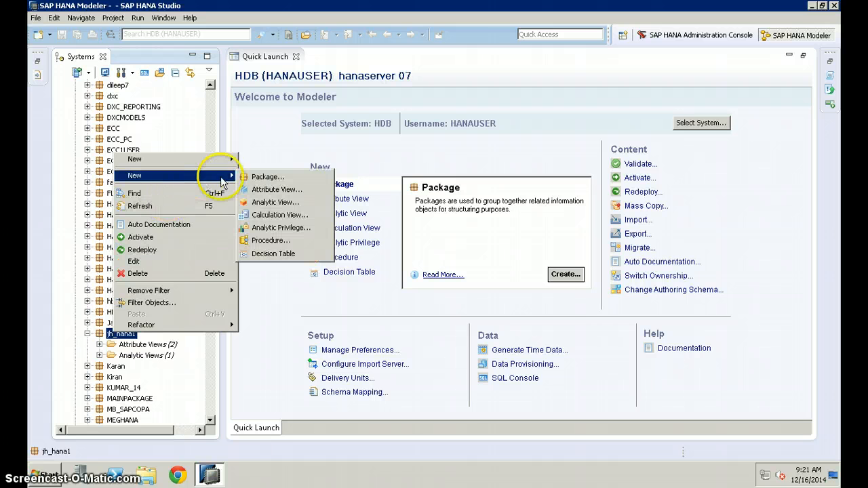
mouse_move(277, 189)
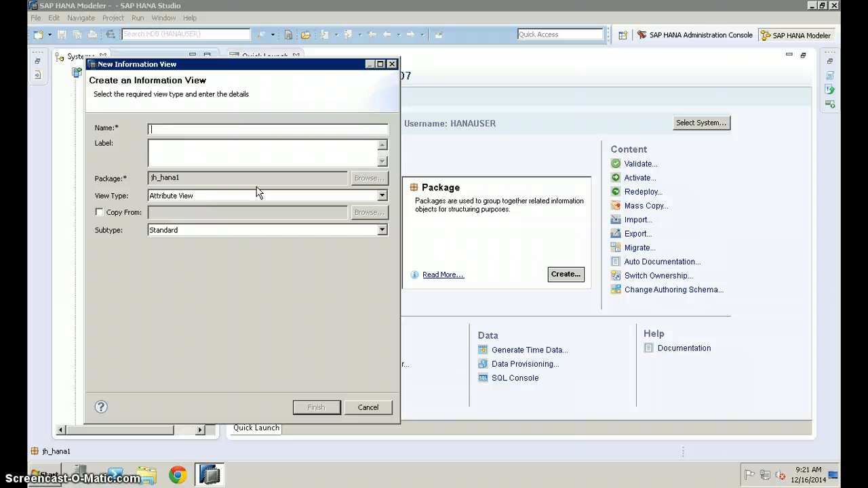
text(AT)
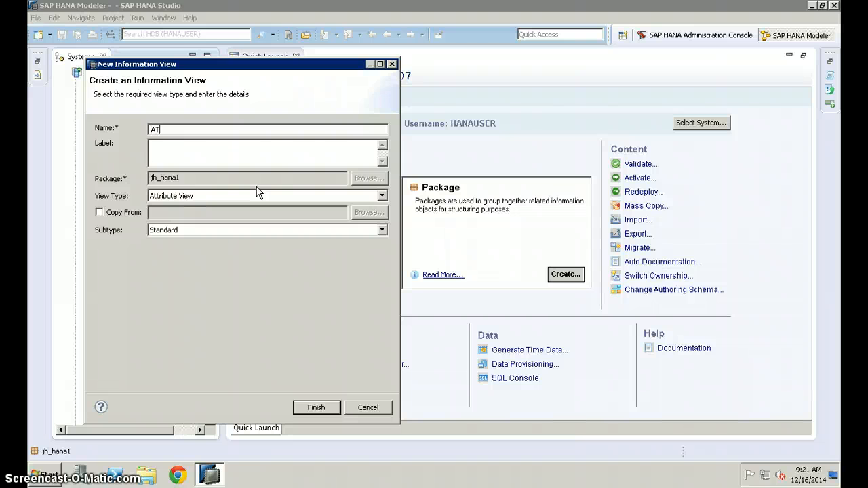
text(AV_MUL)
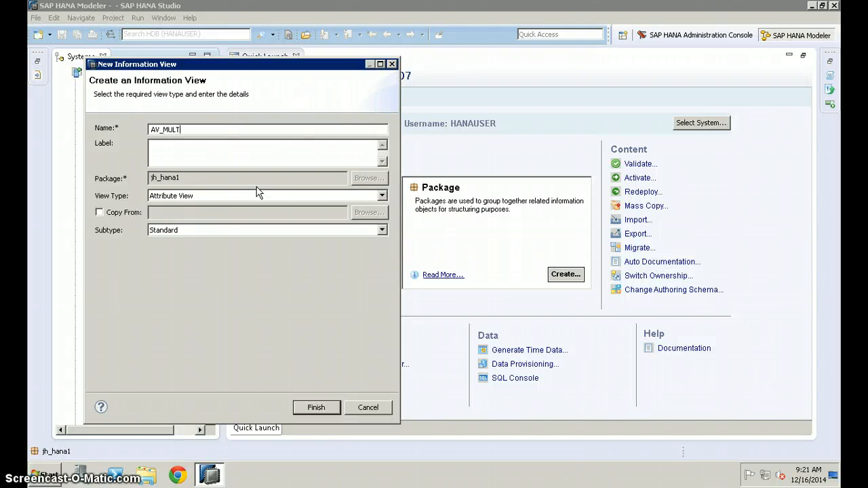
text(TABLE)
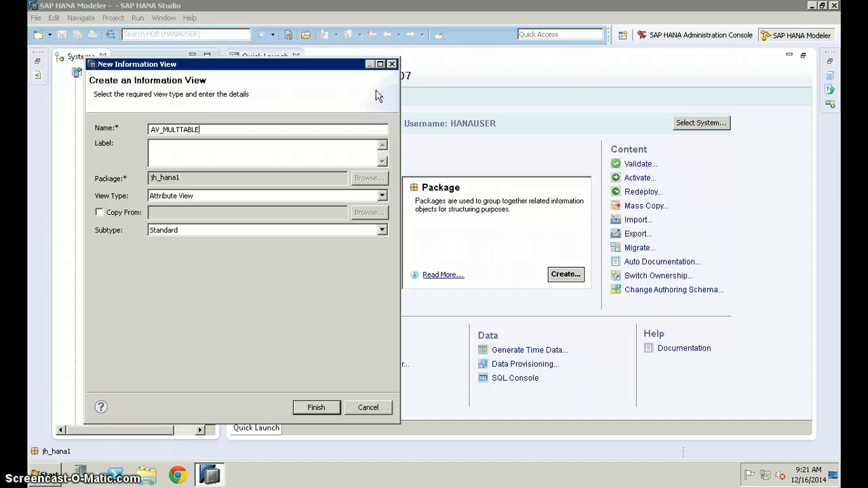
mouse_move(372, 100)
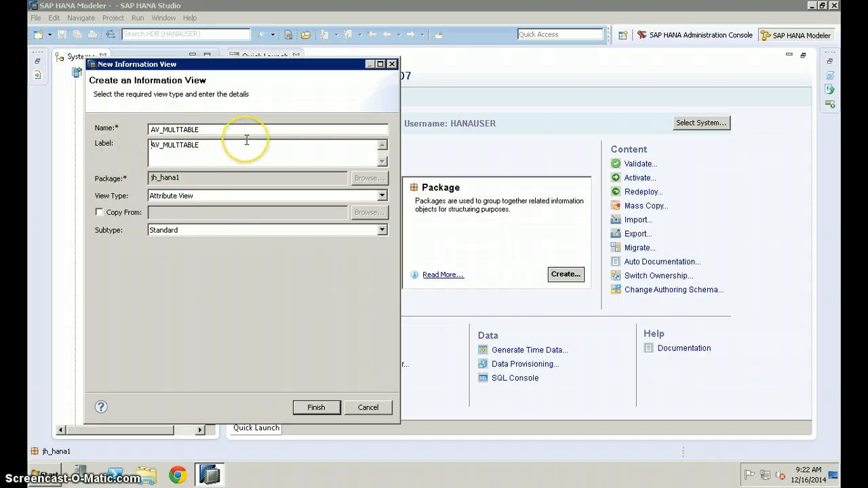
mouse_move(251, 144)
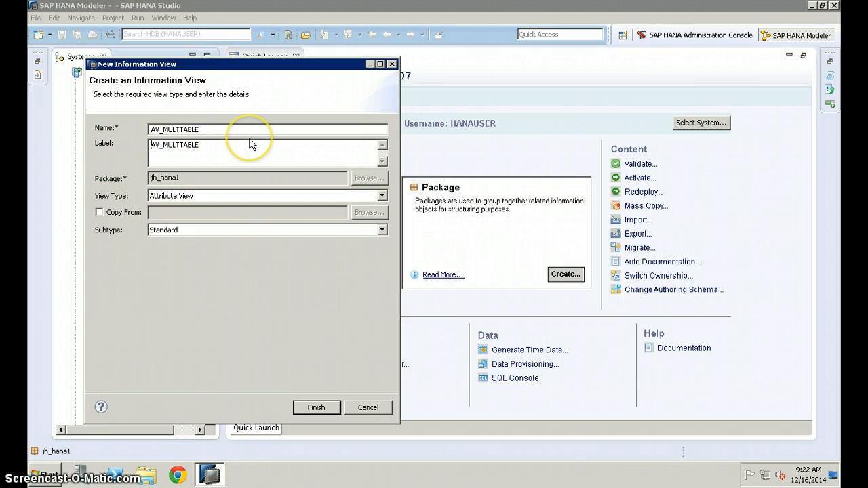
mouse_move(313, 366)
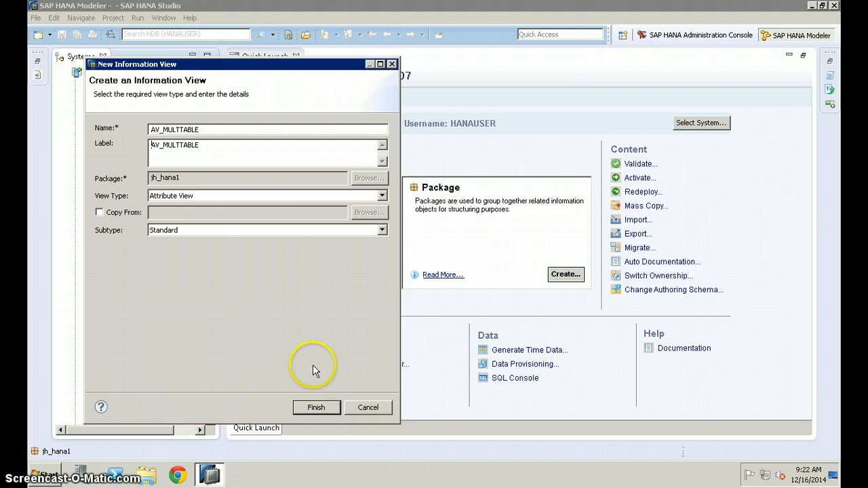
click(316, 407)
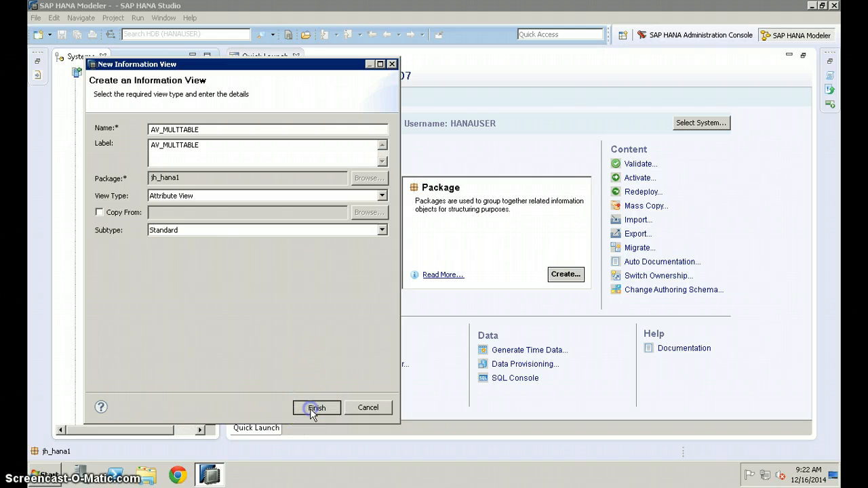
click(316, 407)
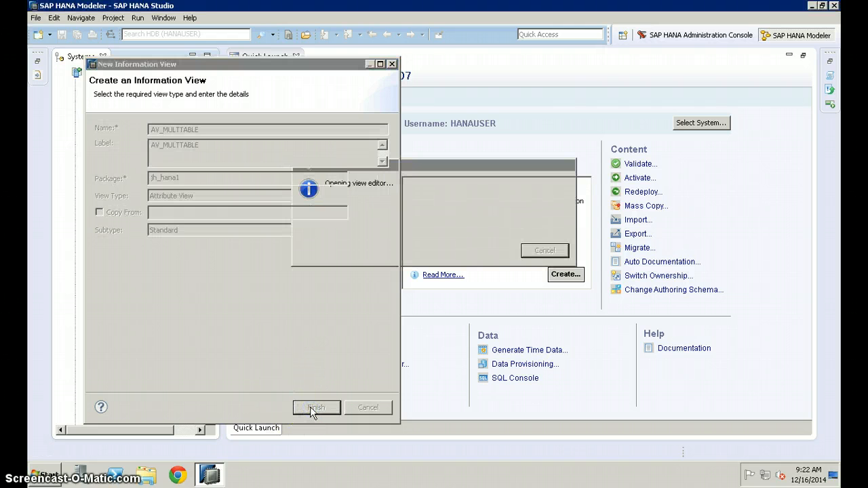
- Wait for the AV_MULTTABLE attribute view editor to open with an empty Data Foundation
click(316, 406)
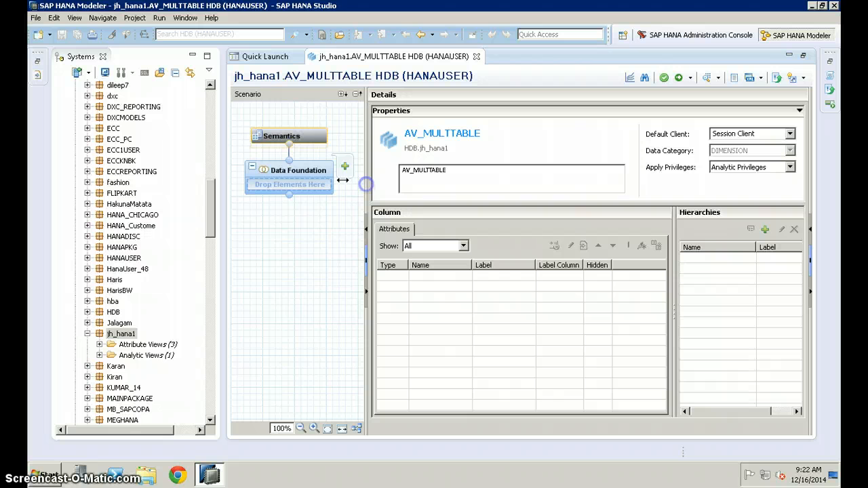
mouse_move(287, 190)
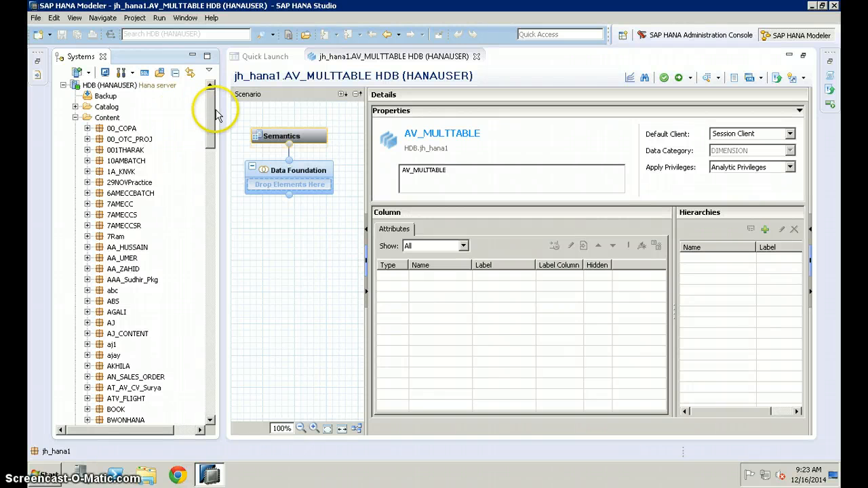
mouse_move(163, 147)
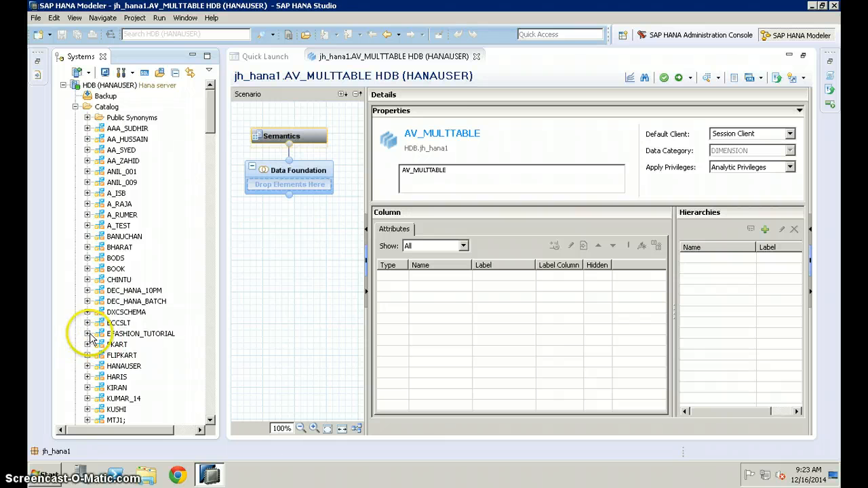
- Expand the EFASHION_TUTORIAL schema's Tables folder and select ARTICLE_LOOKUP
click(87, 334)
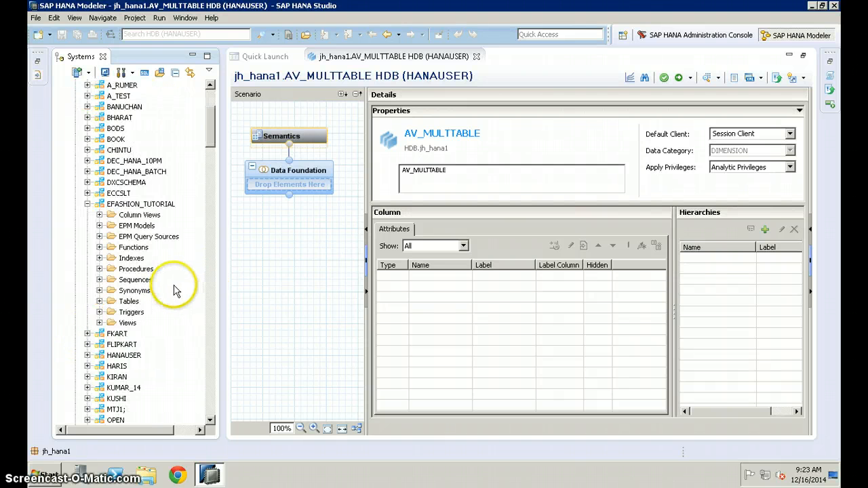
scroll(down, 3)
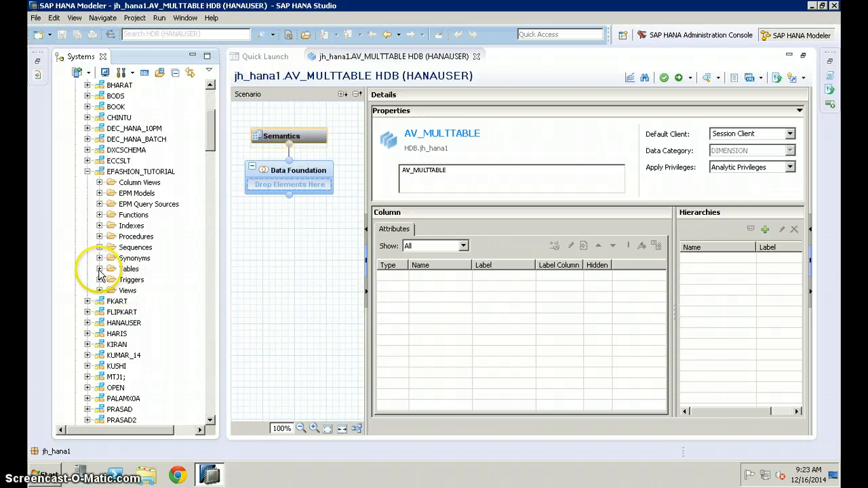
click(99, 268)
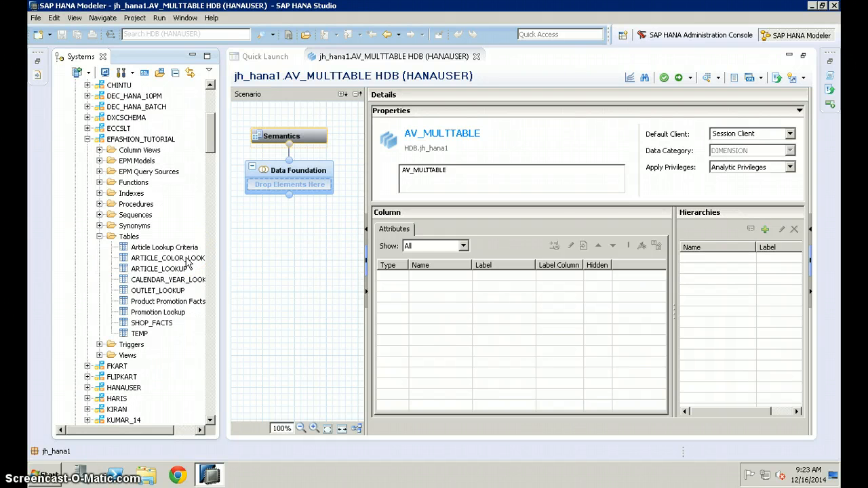
scroll(down, 3)
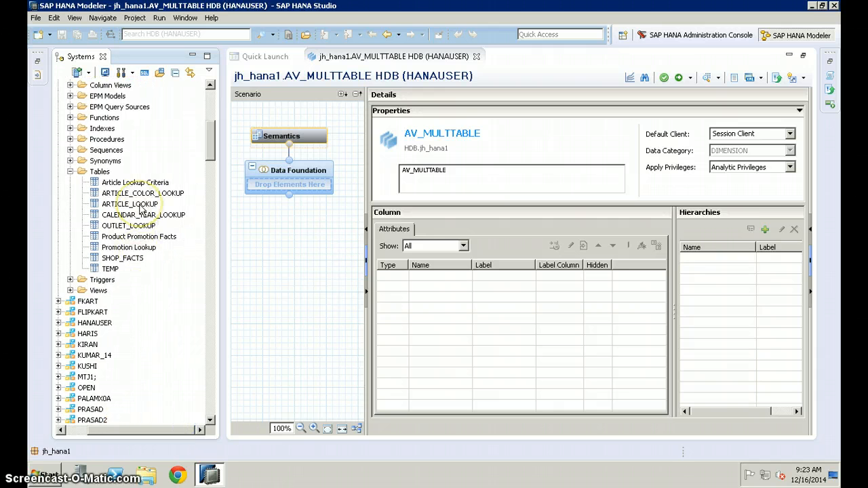
click(129, 204)
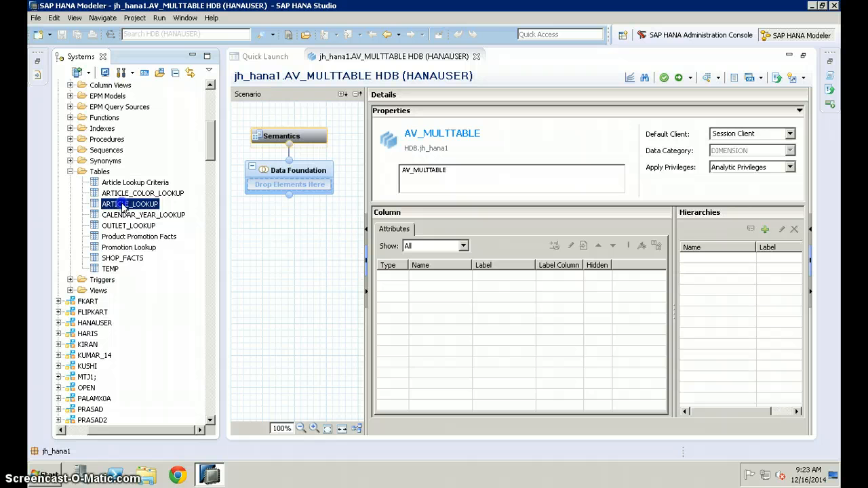
- Drag ARTICLE_LOOKUP and ARTICLE_COLOR_LOOKUP onto the Data Foundation
drag(130, 204, 285, 187)
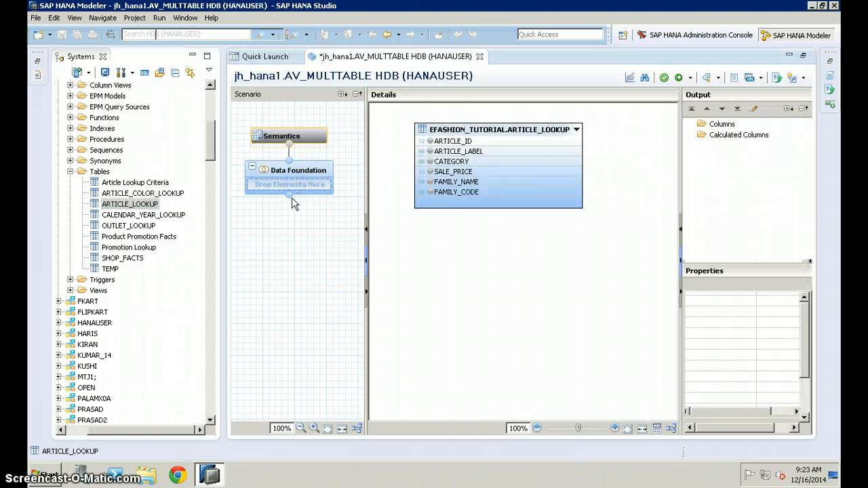
drag(131, 204, 290, 195)
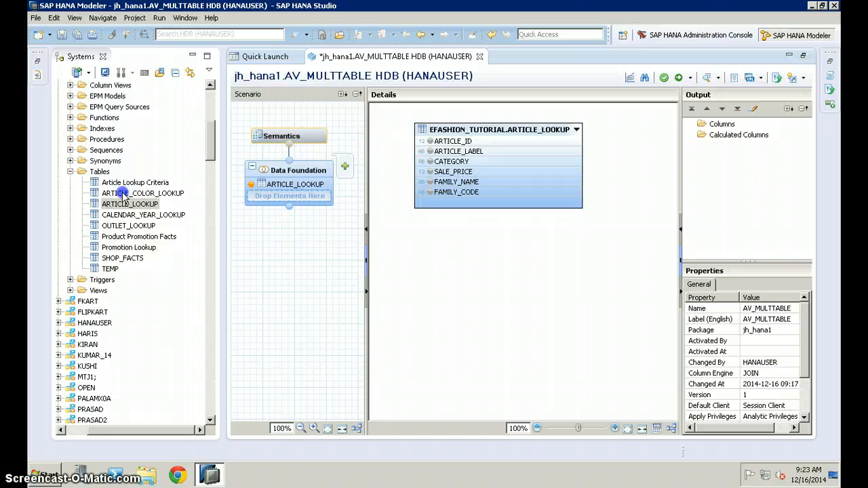
click(143, 193)
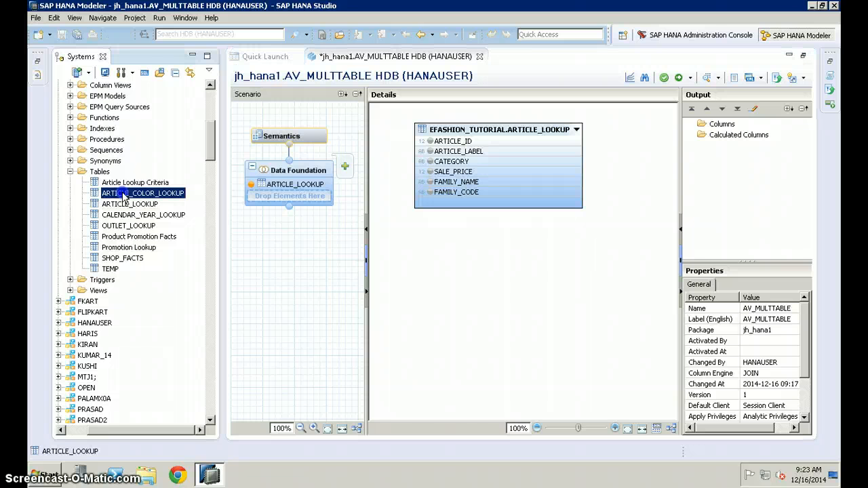
drag(142, 192, 288, 196)
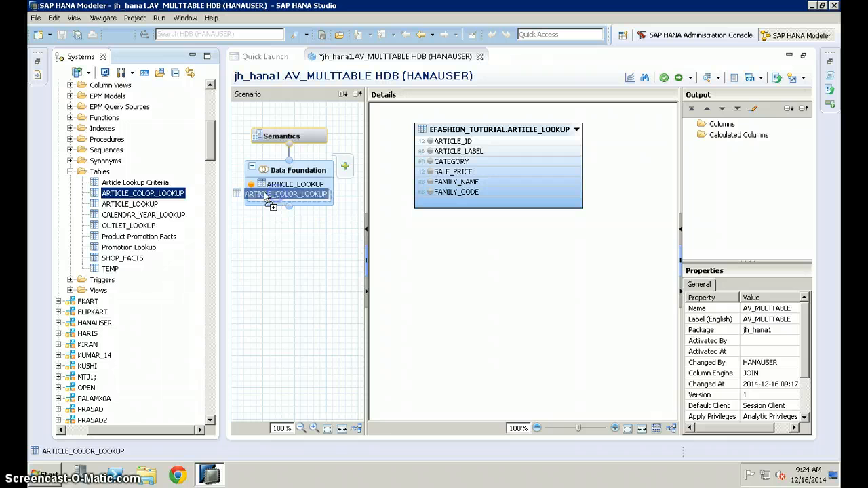
drag(142, 193, 296, 195)
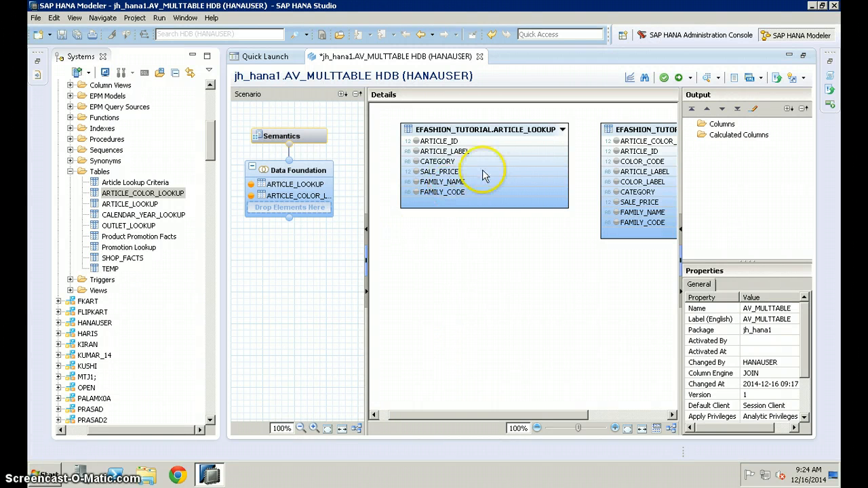
mouse_move(505, 347)
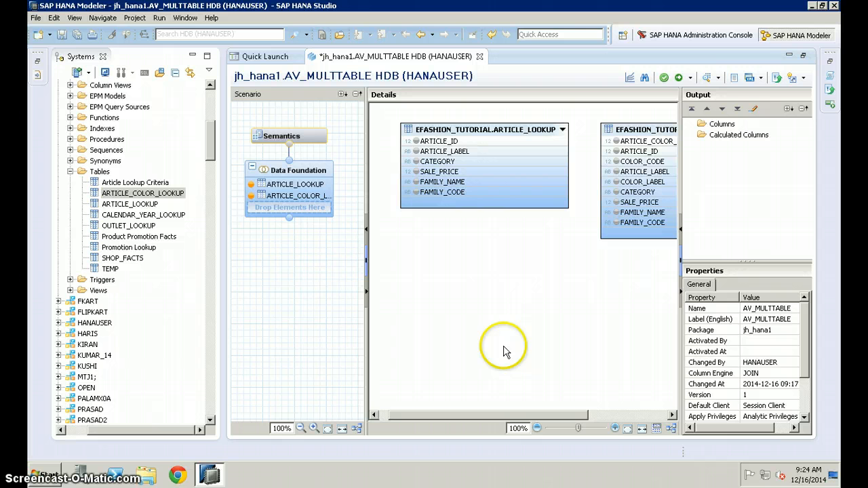
mouse_move(486, 146)
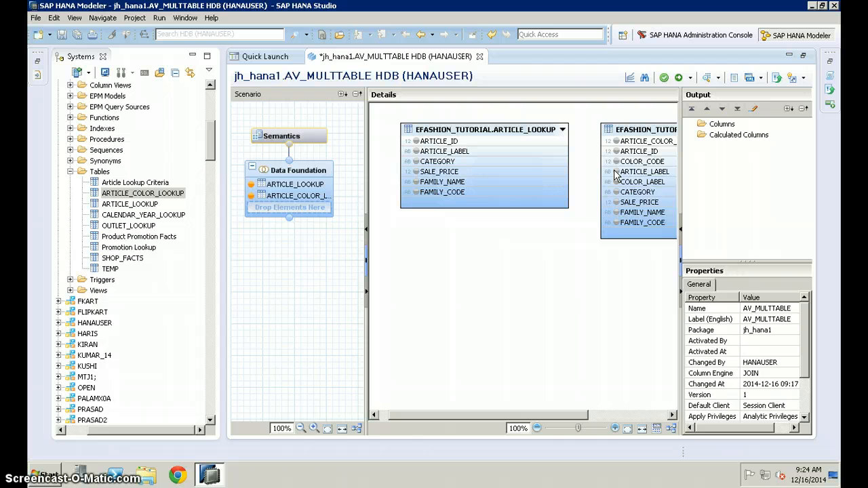
mouse_move(615, 169)
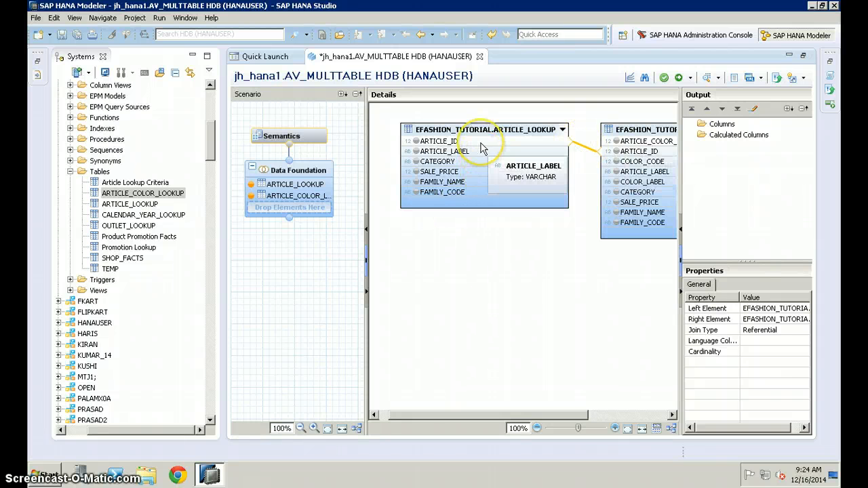
mouse_move(503, 147)
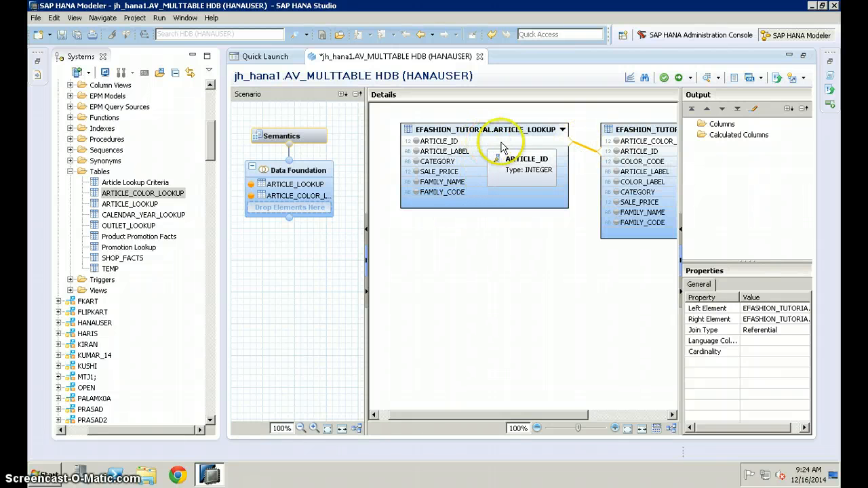
mouse_move(622, 168)
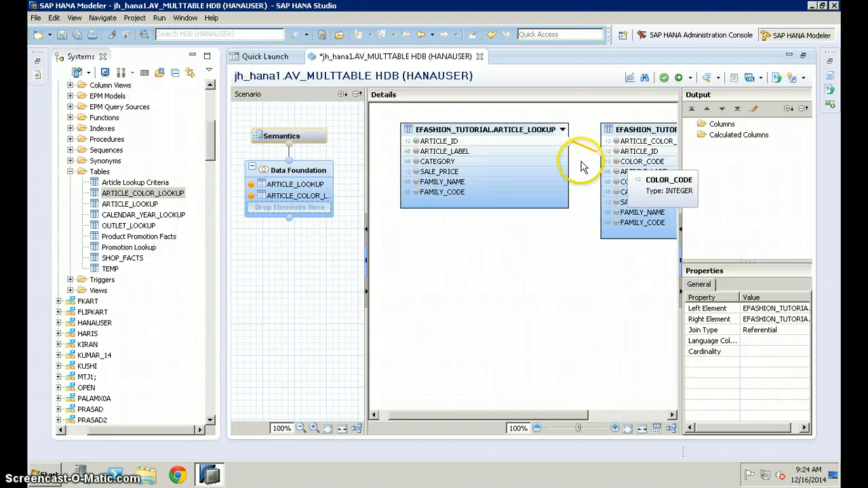
right_click(549, 233)
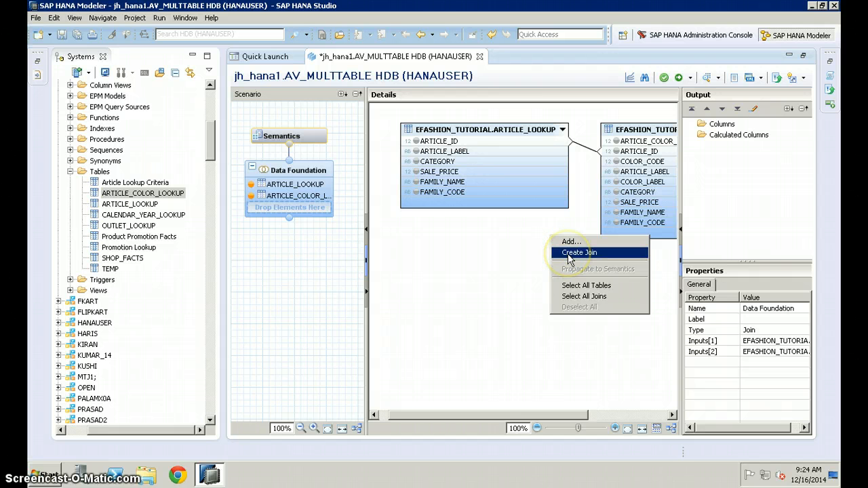
click(578, 253)
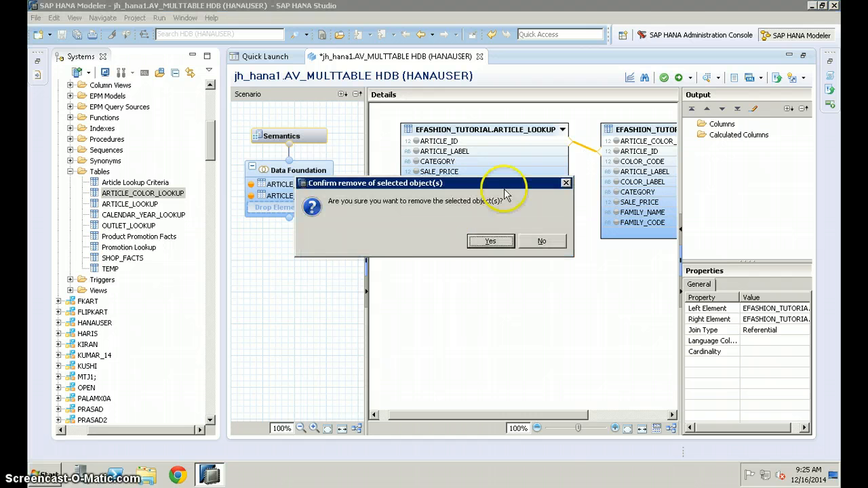
click(491, 241)
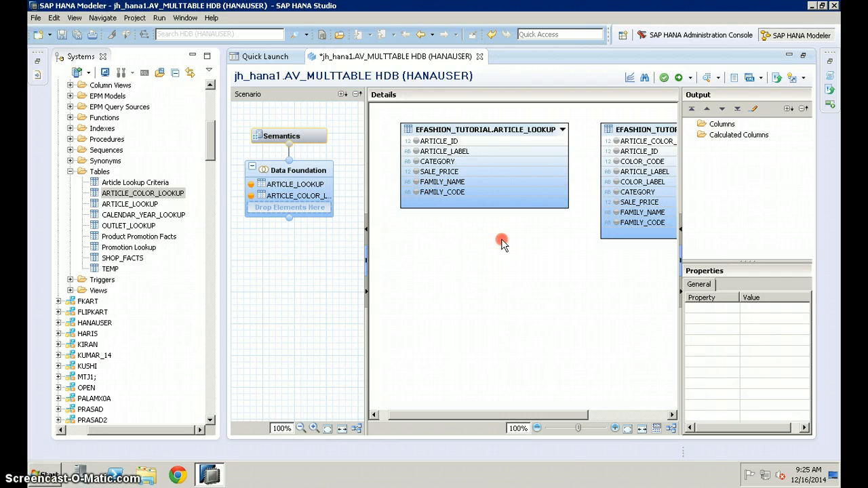
- Create a join between ARTICLE_LOOKUP and ARTICLE_COLOR_LOOKUP on ARTICLE_ID
right_click(501, 241)
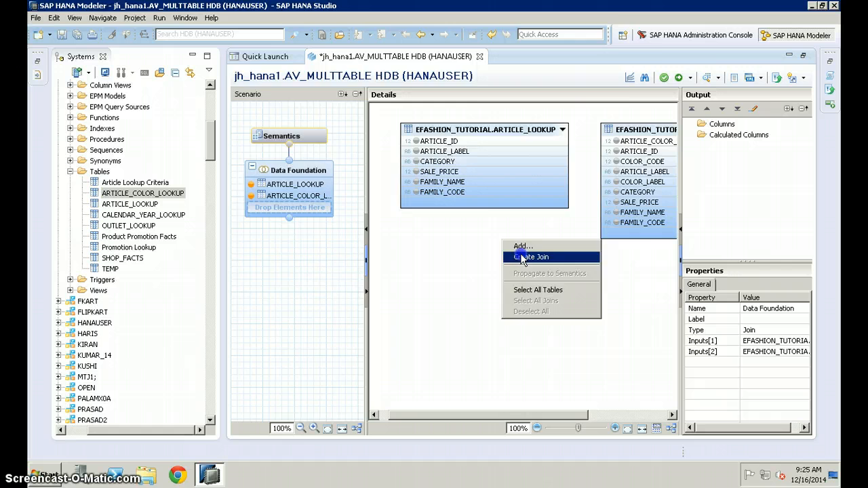
click(531, 257)
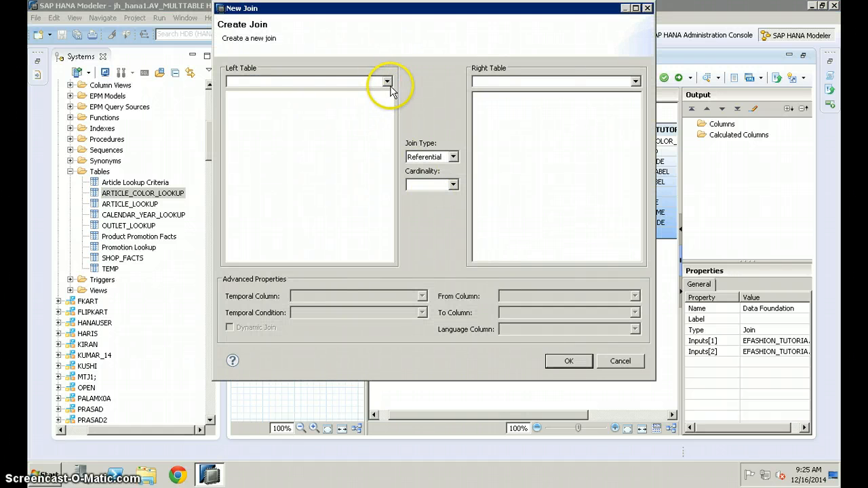
click(387, 81)
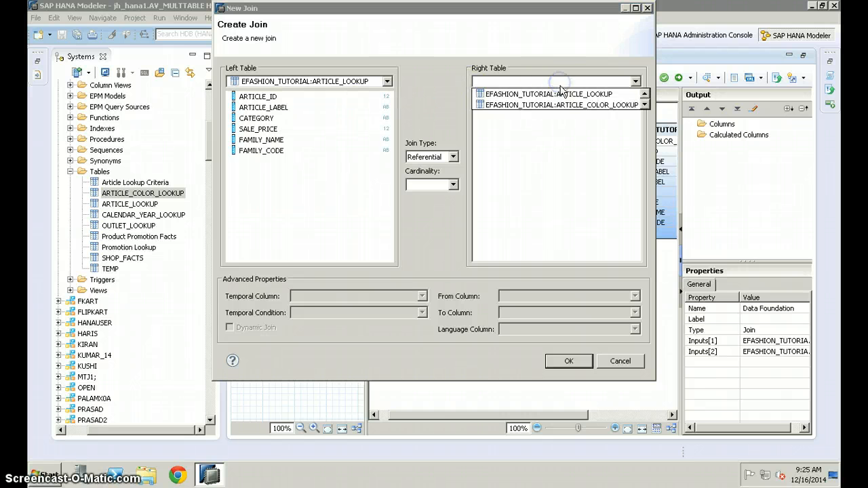
click(561, 105)
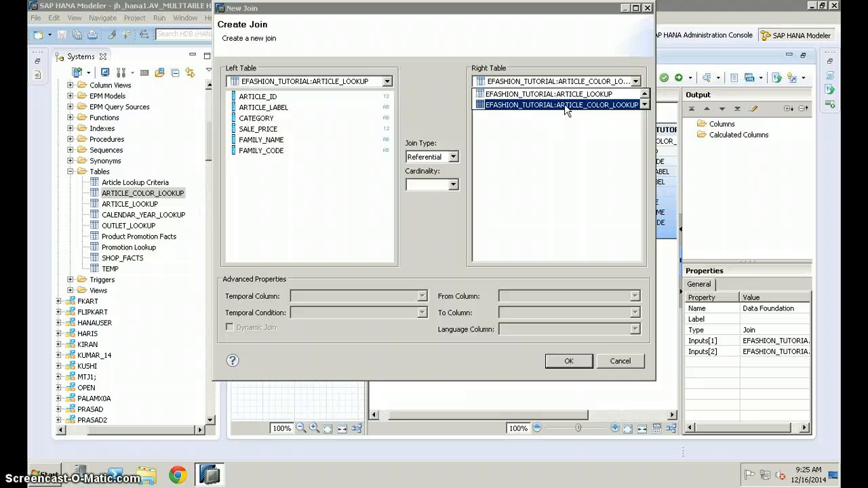
click(561, 104)
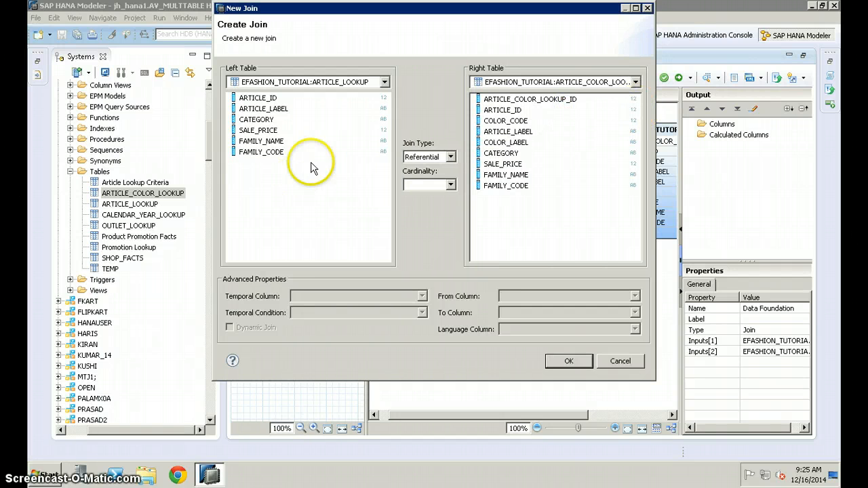
click(257, 98)
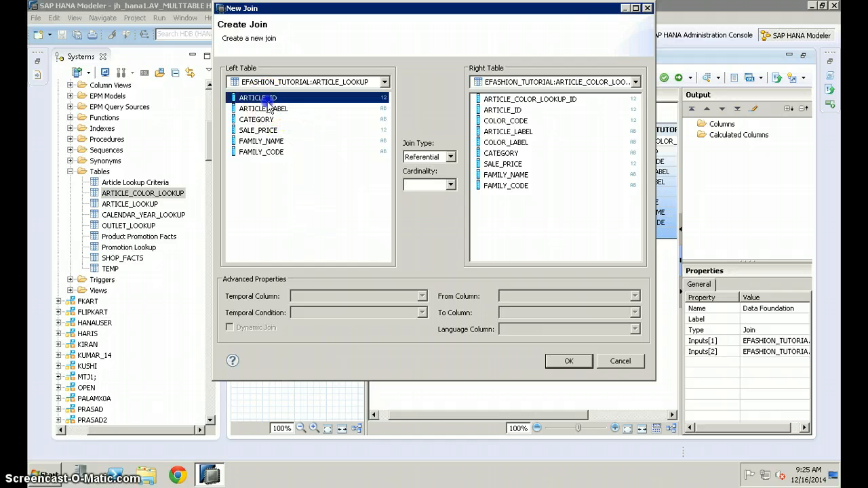
click(502, 110)
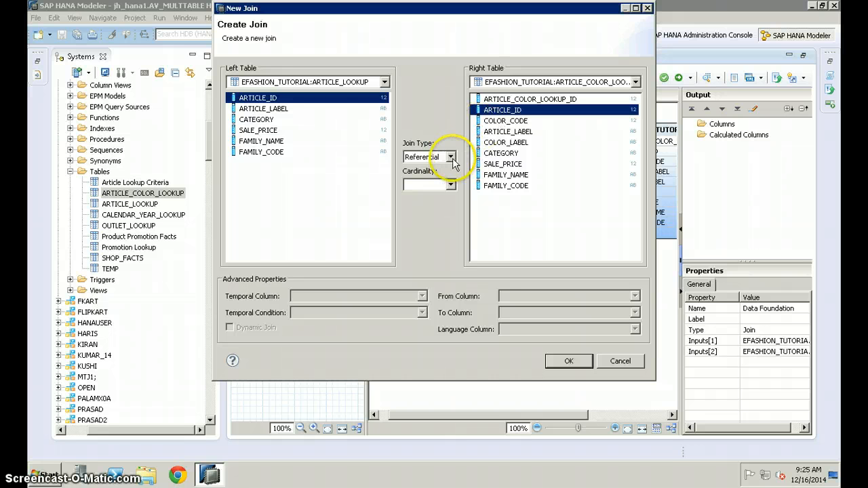
- Set the join type to Inner with 1..1 cardinality and confirm
click(450, 158)
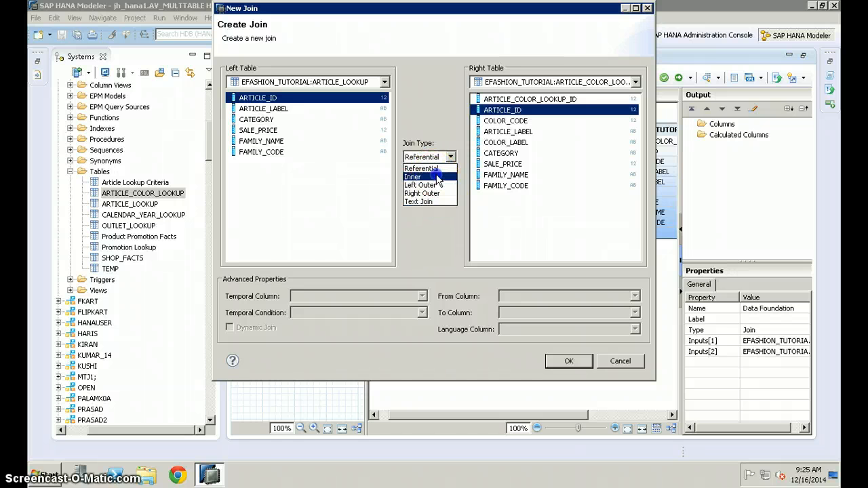
click(412, 176)
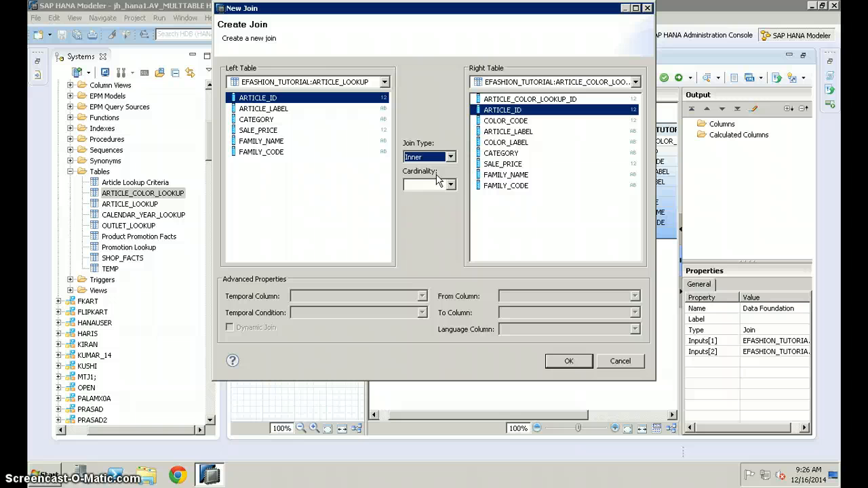
click(450, 185)
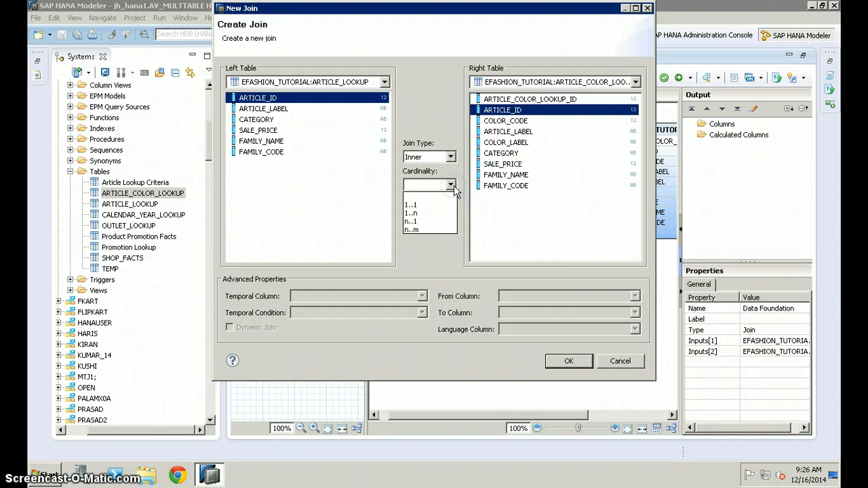
click(411, 203)
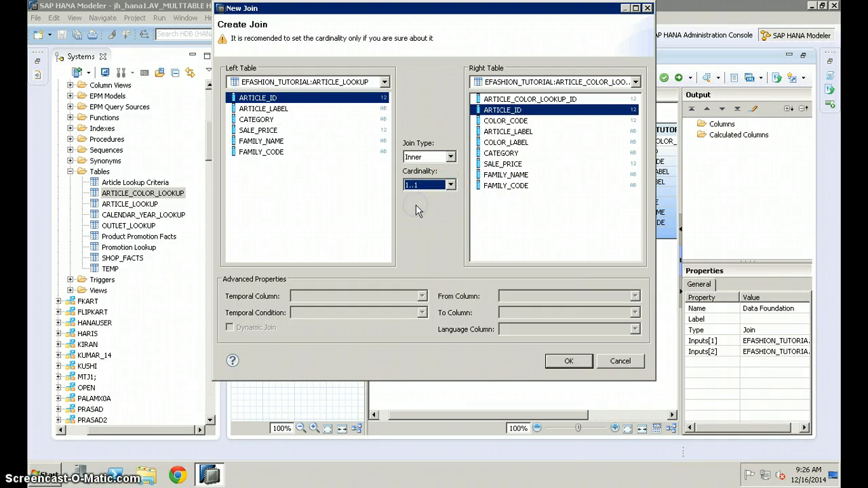
click(568, 361)
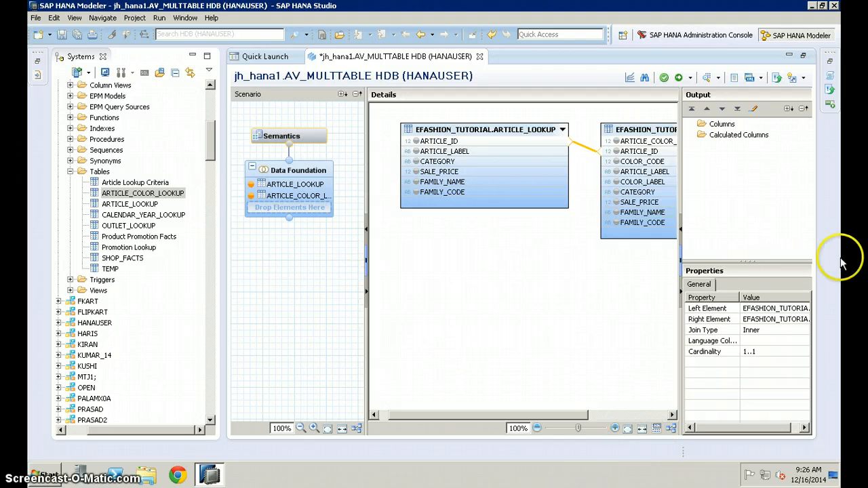
mouse_move(566, 314)
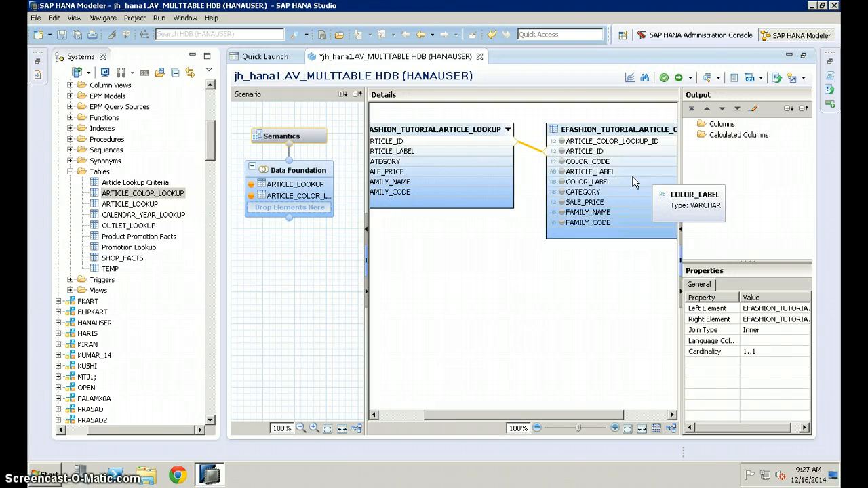
mouse_move(753, 244)
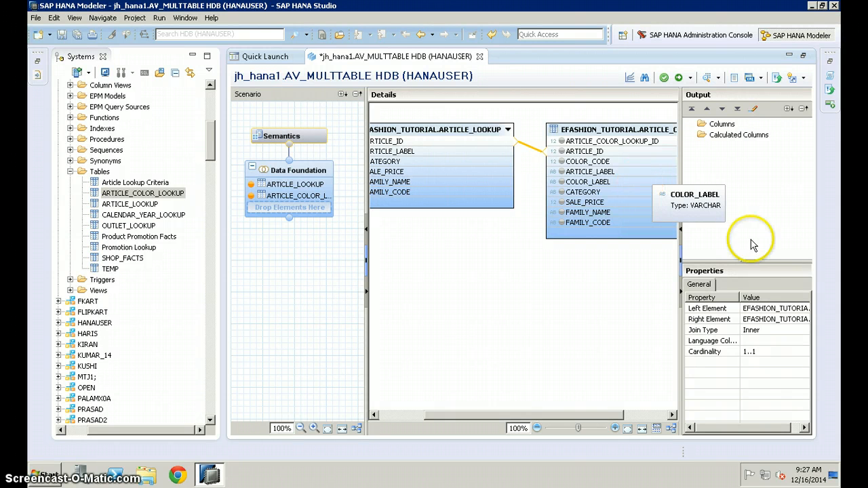
mouse_move(766, 360)
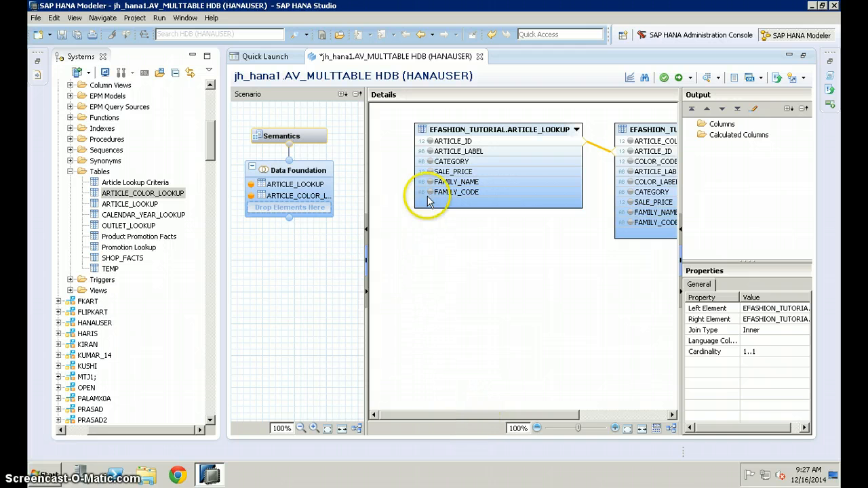
mouse_move(431, 143)
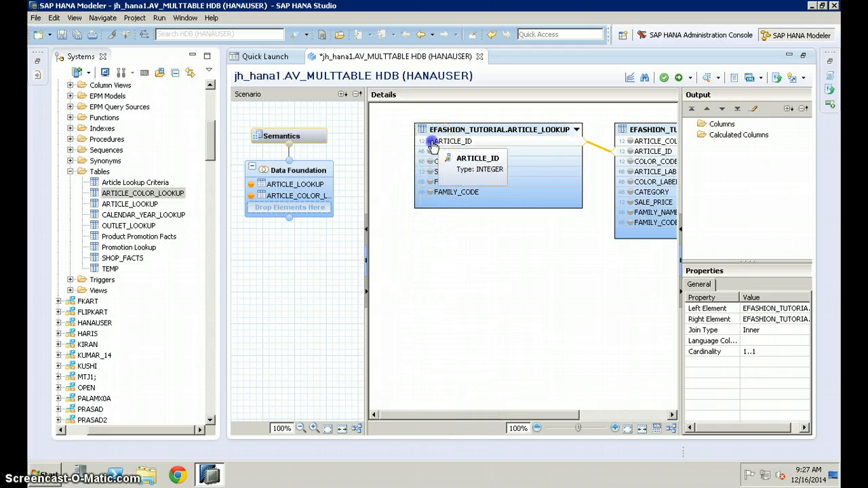
- Add ARTICLE_ID, CATEGORY, COLOR_LABEL, COLOR_CODE and SALE_PRICE to the output columns
click(450, 141)
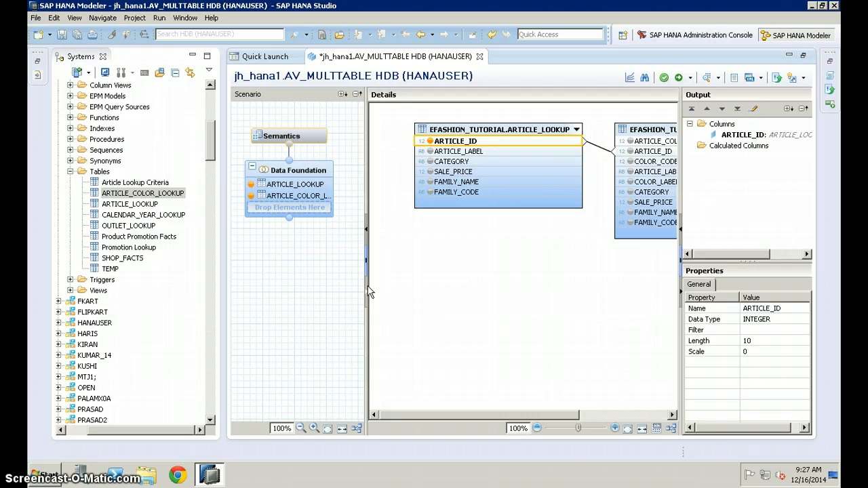
click(459, 150)
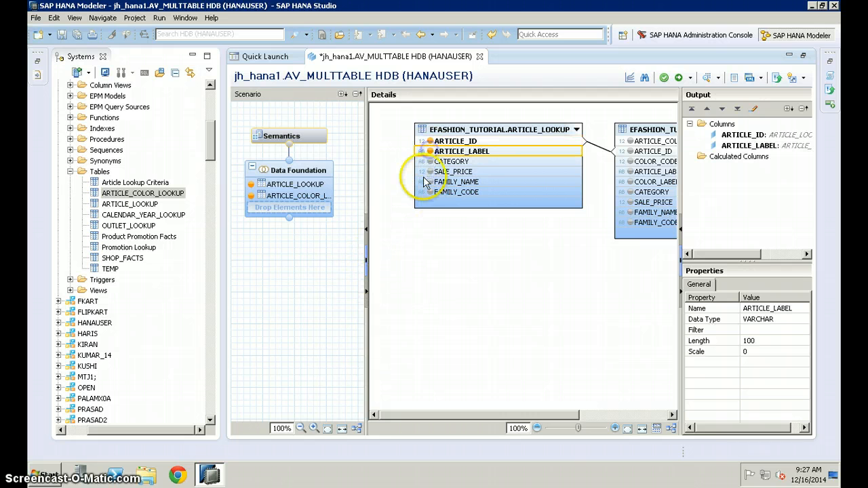
click(453, 160)
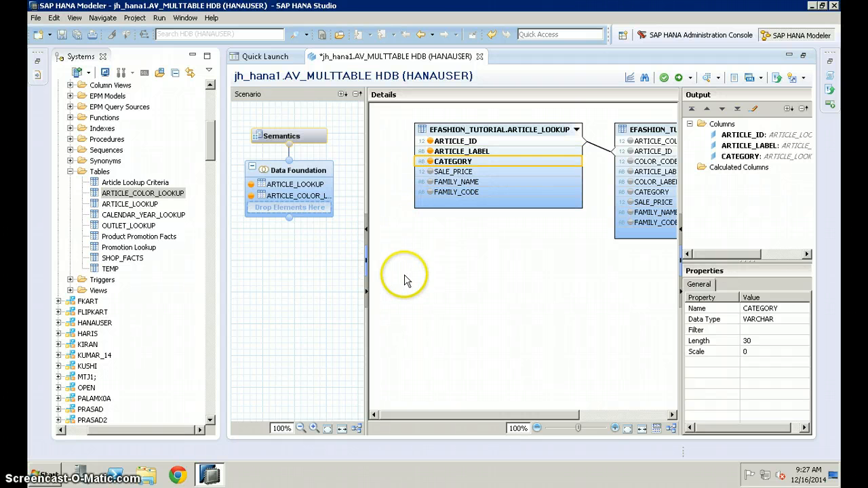
mouse_move(456, 222)
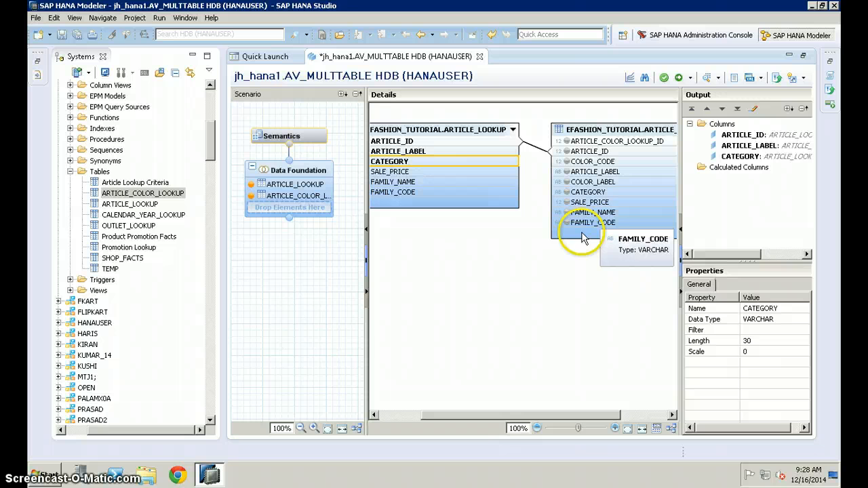
mouse_move(581, 238)
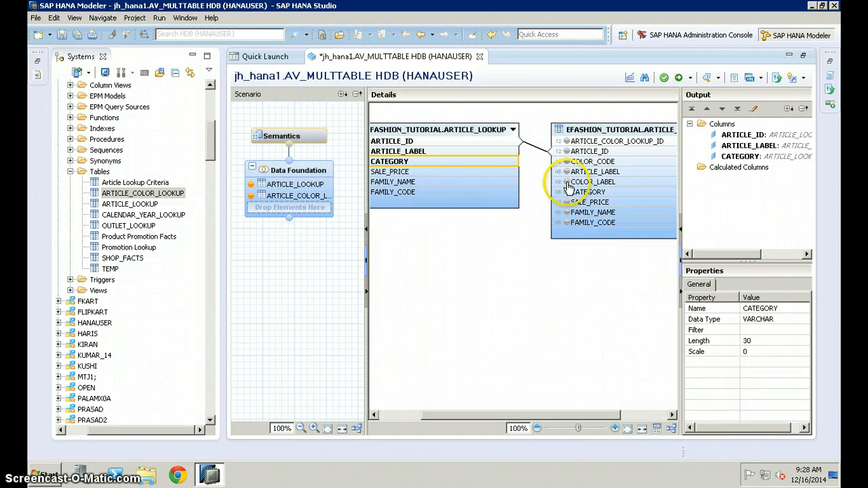
click(594, 181)
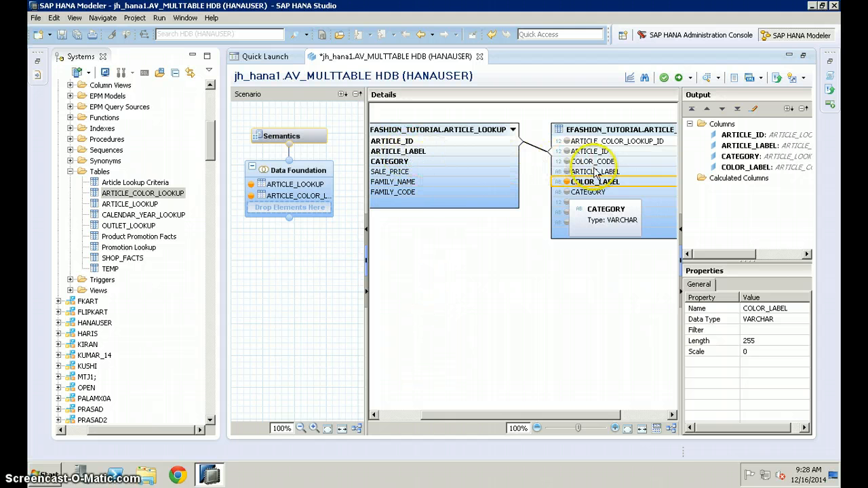
mouse_move(515, 209)
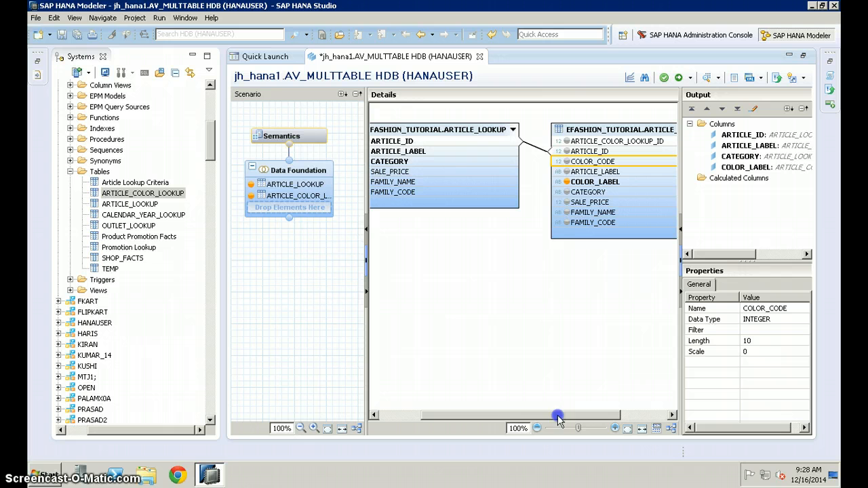
mouse_move(569, 161)
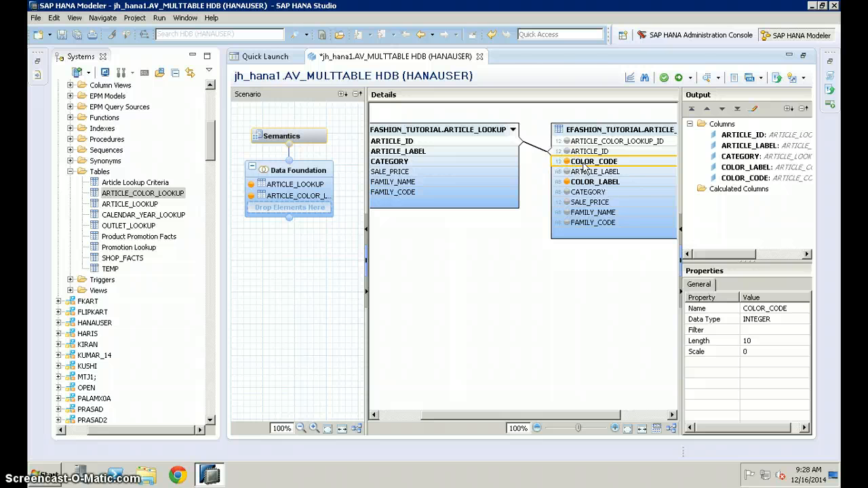
right_click(594, 161)
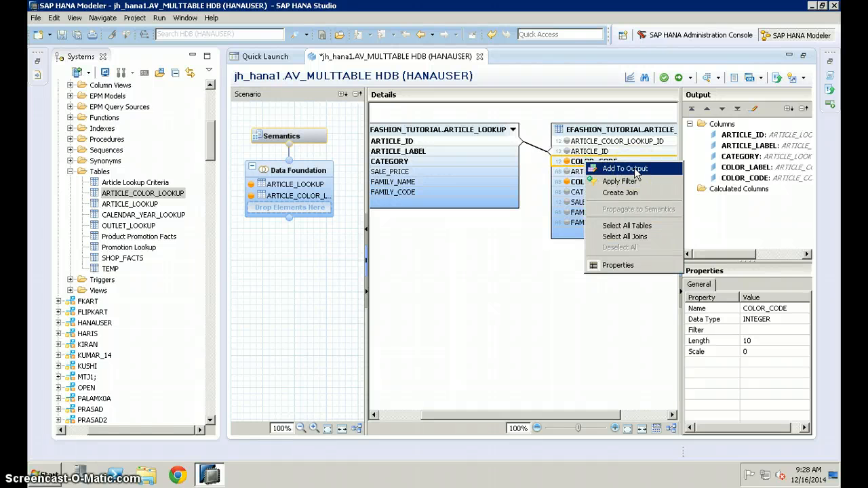
click(624, 168)
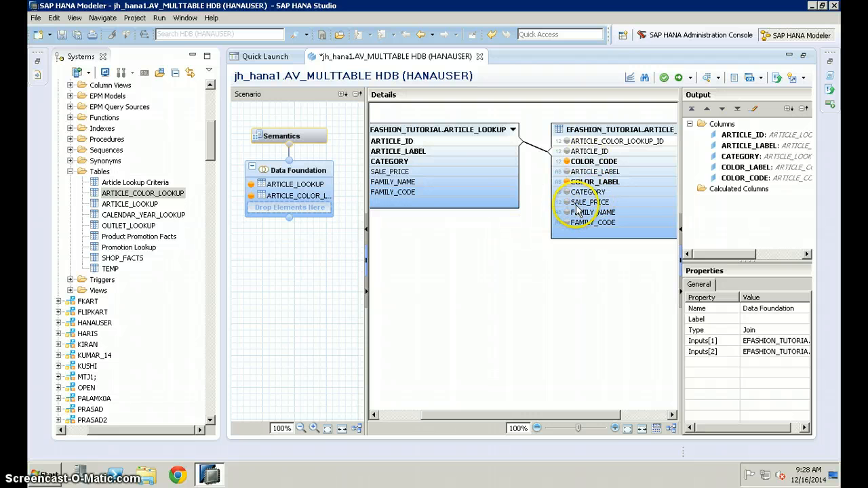
right_click(590, 203)
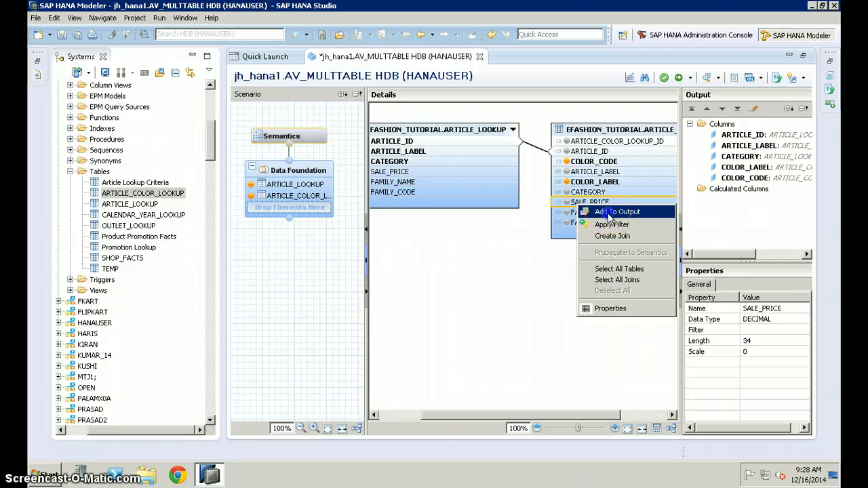
click(615, 211)
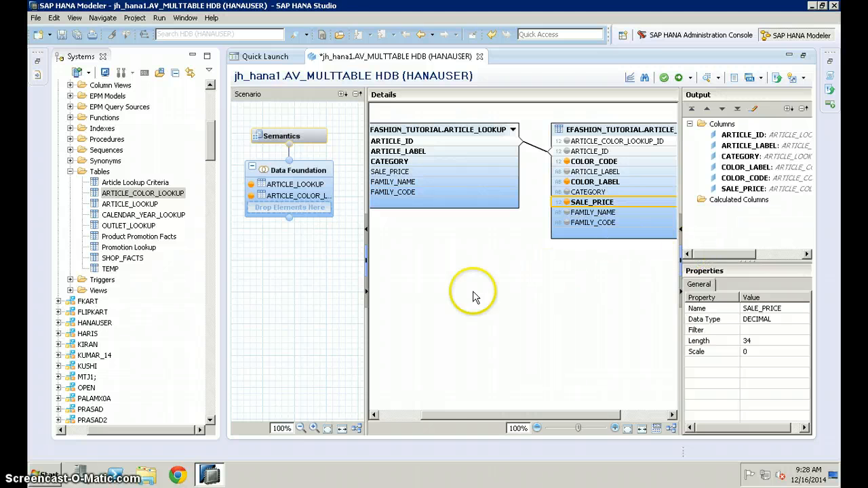
mouse_move(447, 299)
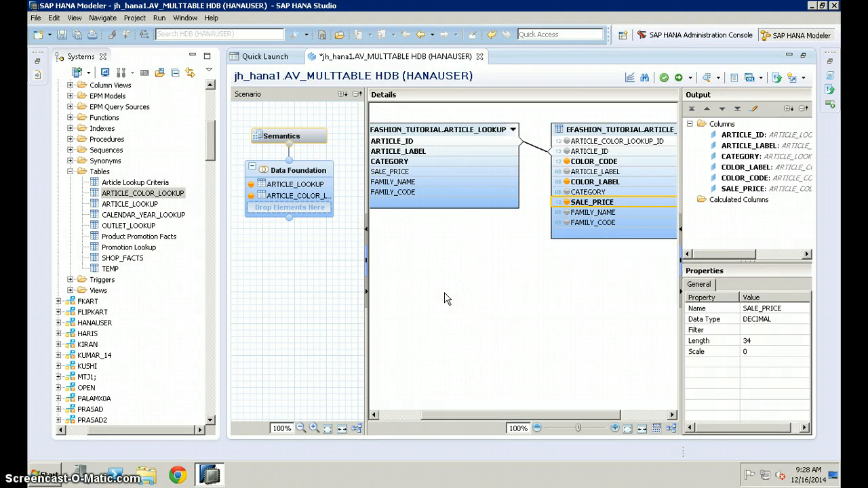
- Create a calculated column named discount with data type FLOAT and length 10
click(738, 200)
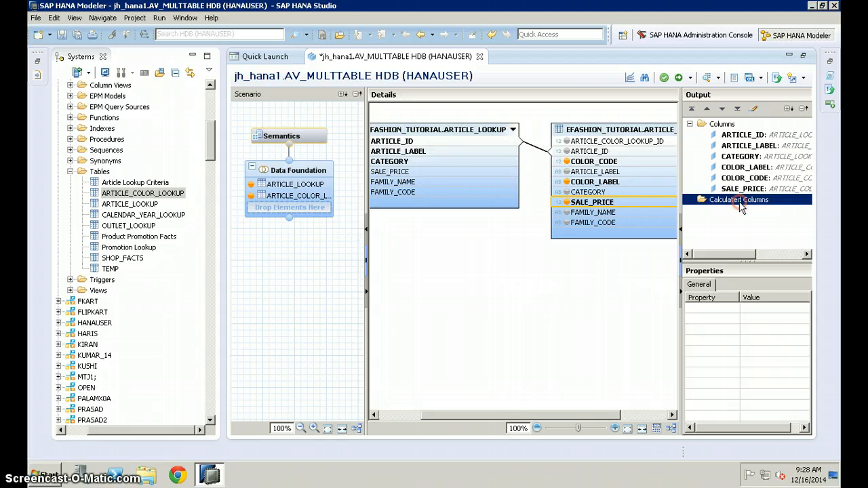
right_click(738, 199)
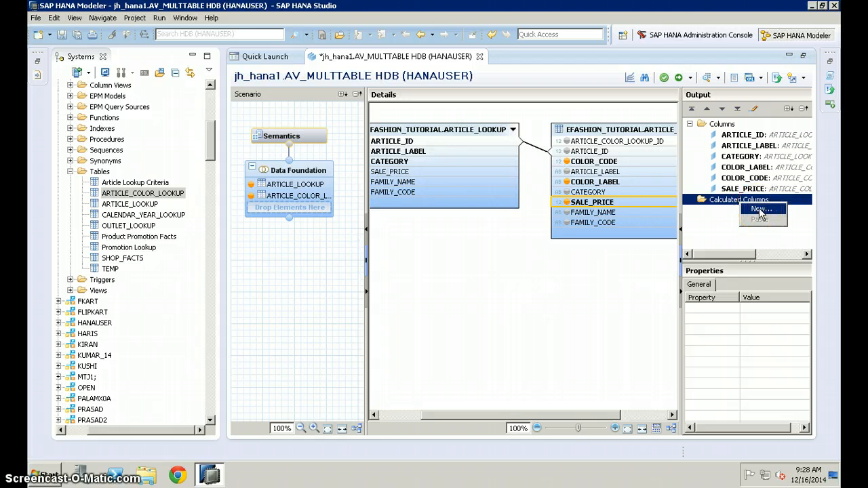
click(761, 209)
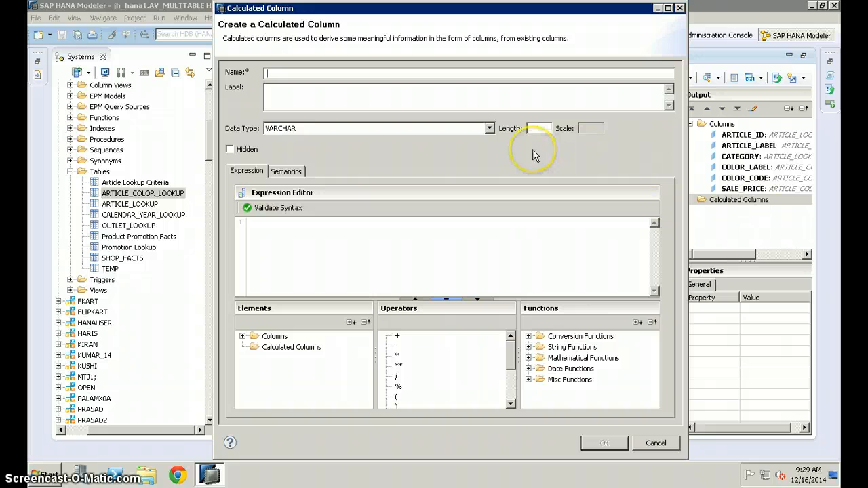
text(discount)
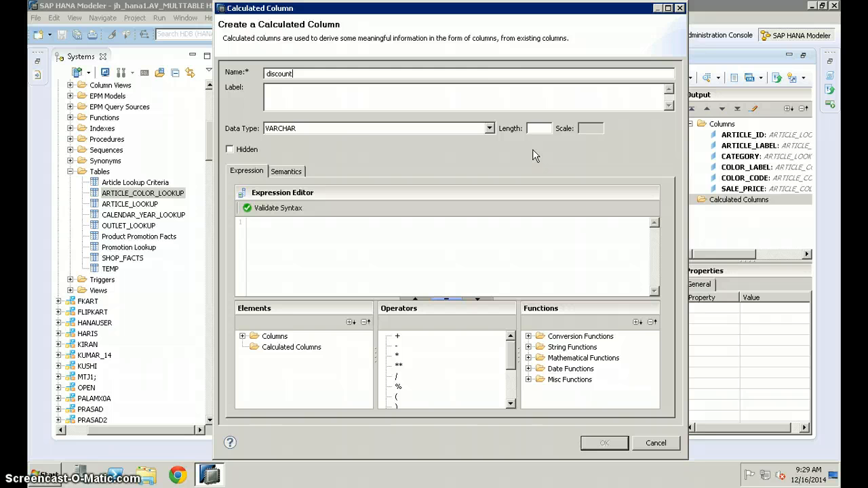
text(discount)
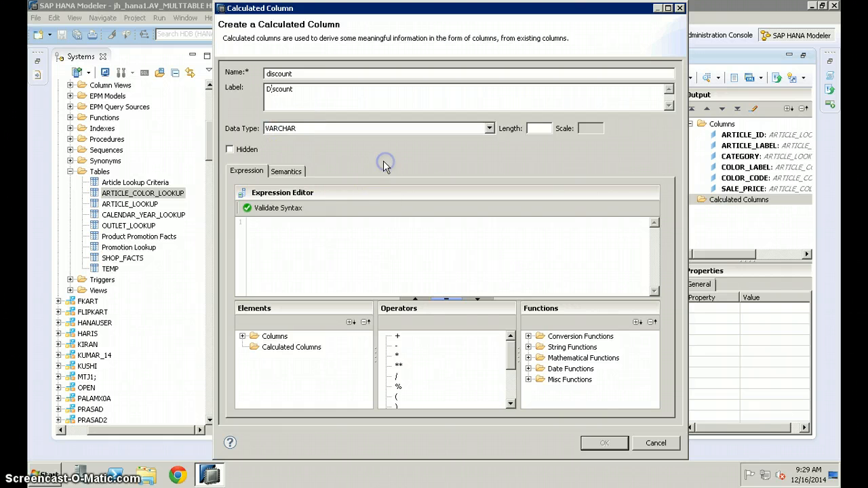
mouse_move(351, 136)
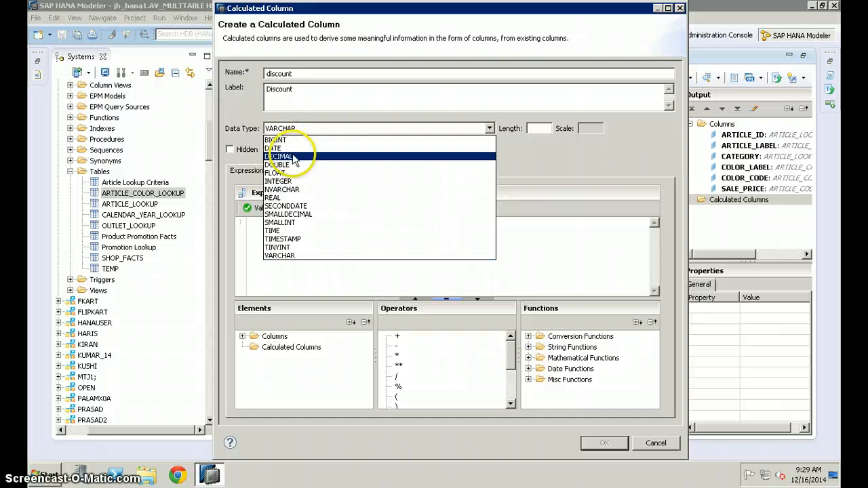
click(279, 156)
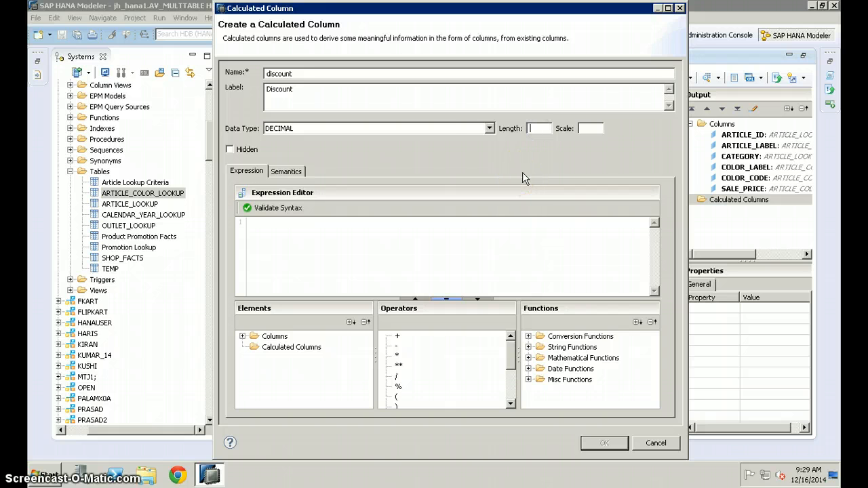
click(489, 127)
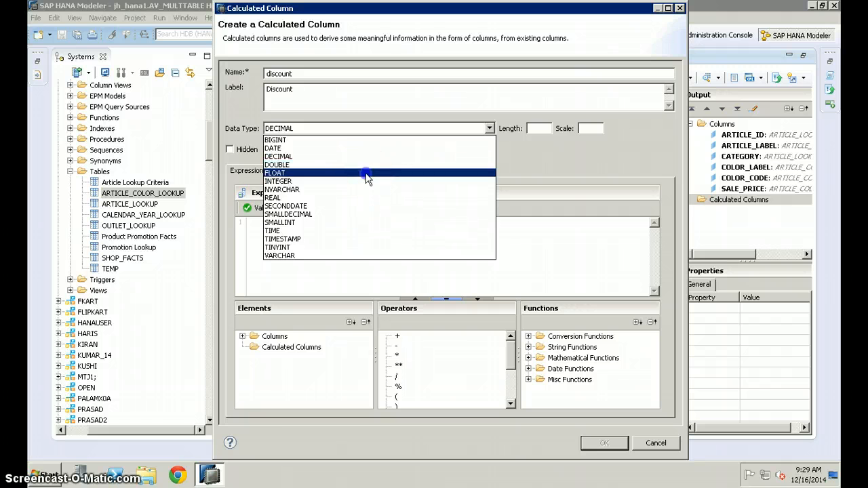
click(274, 172)
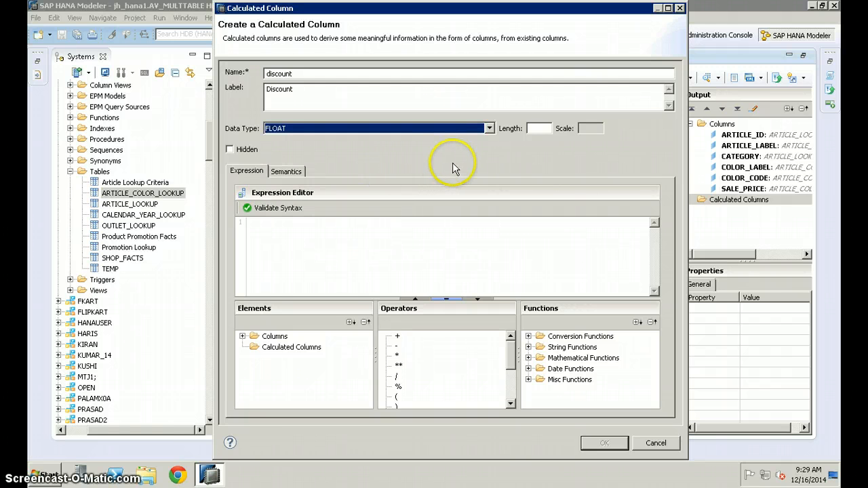
mouse_move(493, 155)
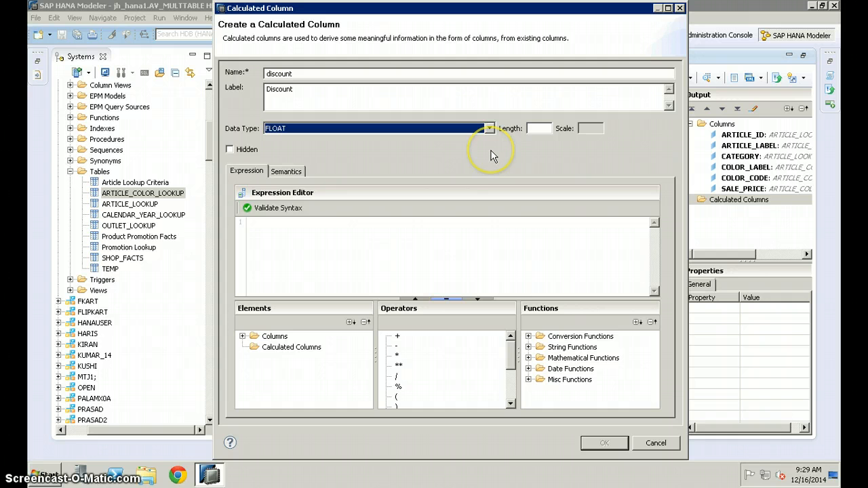
mouse_move(513, 142)
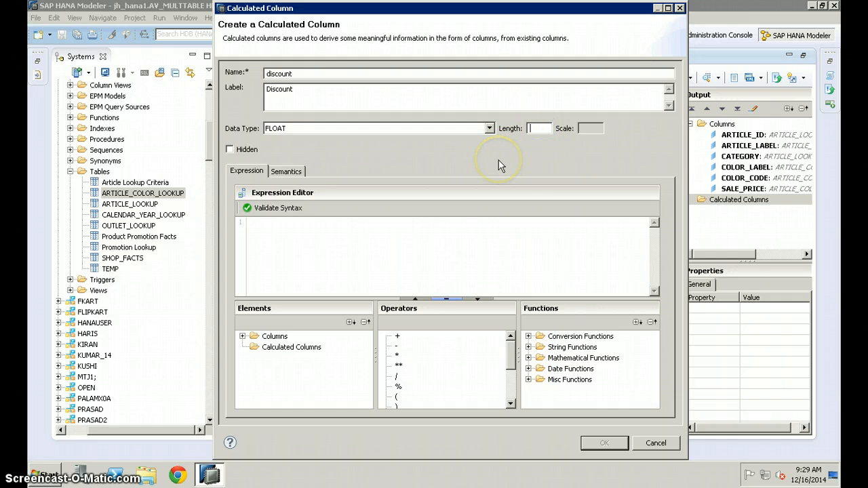
text(10)
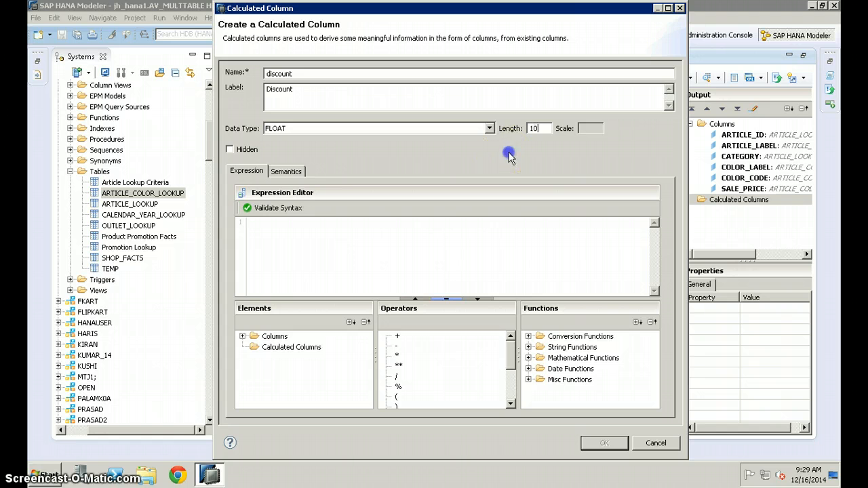
mouse_move(509, 158)
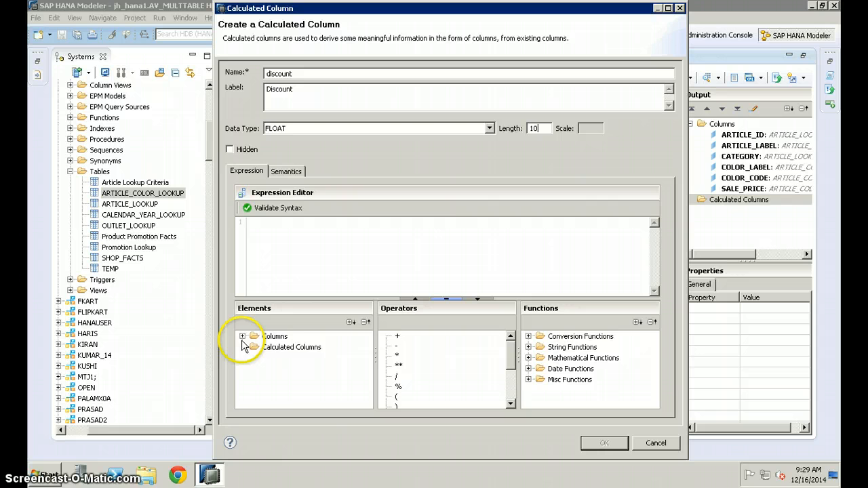
- Build the expression "SALE_PRICE" * .4 for the discount column
click(243, 336)
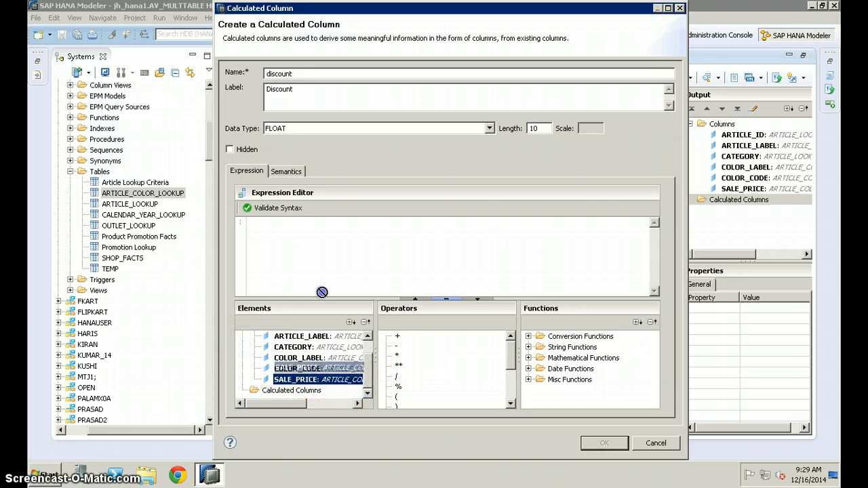
double_click(295, 379)
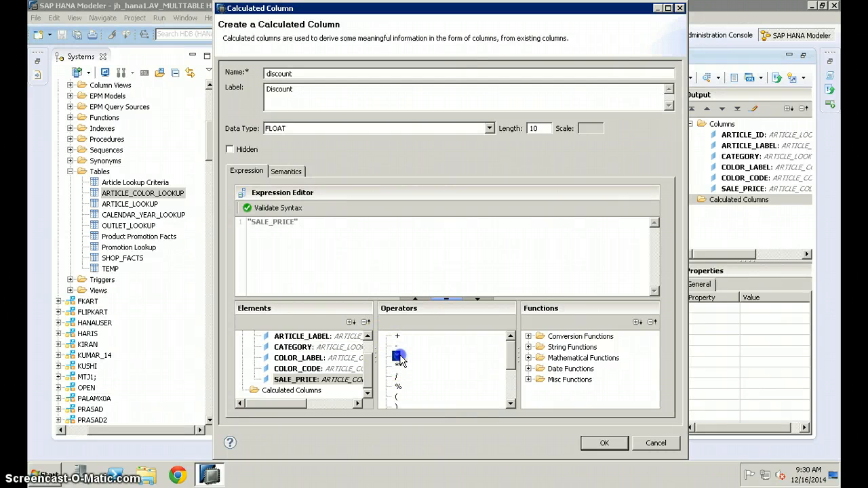
click(396, 356)
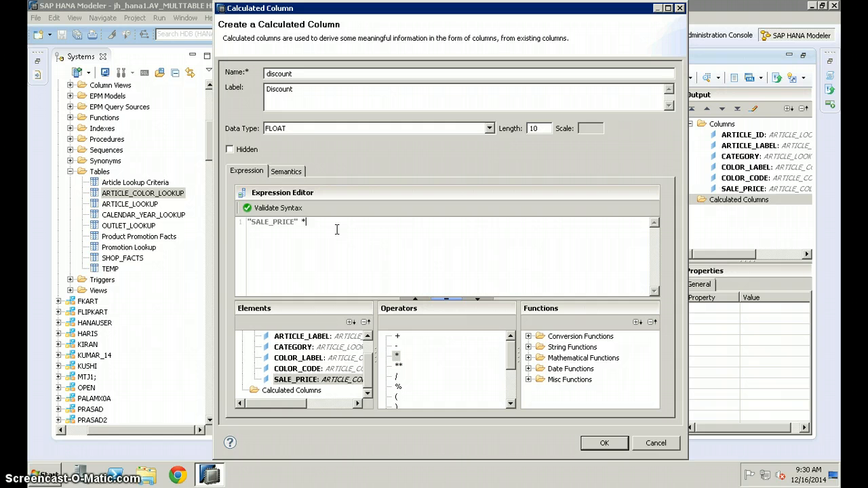
text(.4)
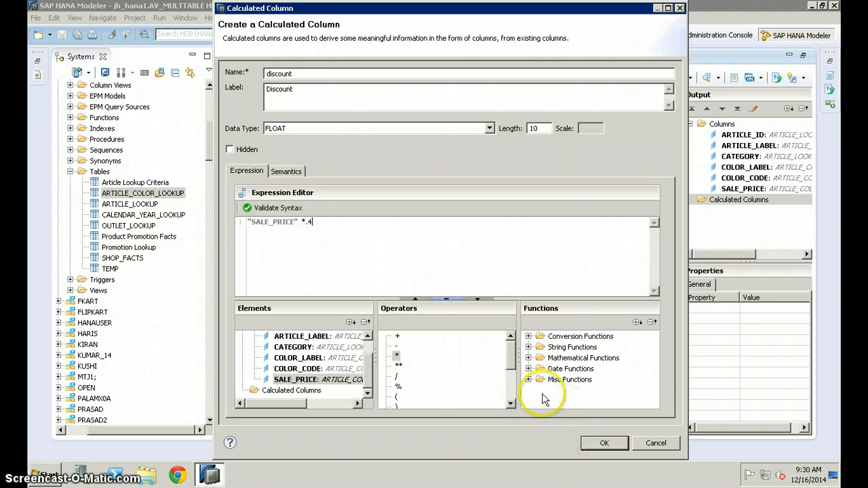
mouse_move(534, 350)
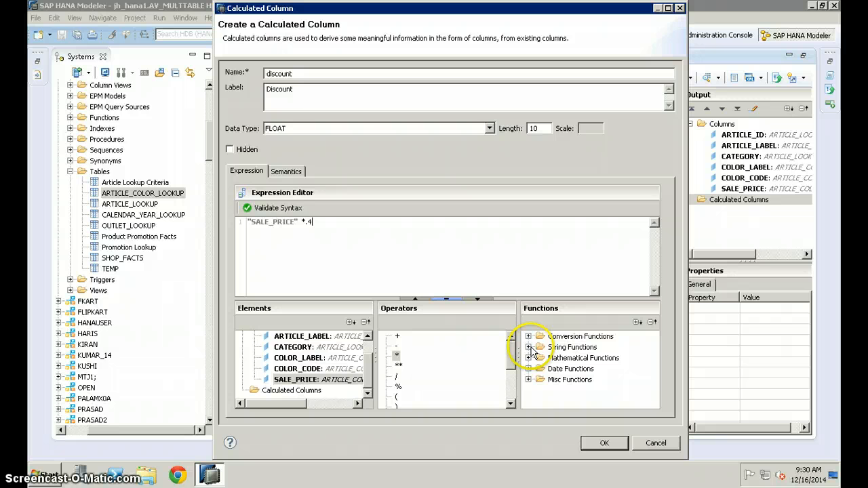
- Browse the string and mathematical function groups available for the expression
click(528, 347)
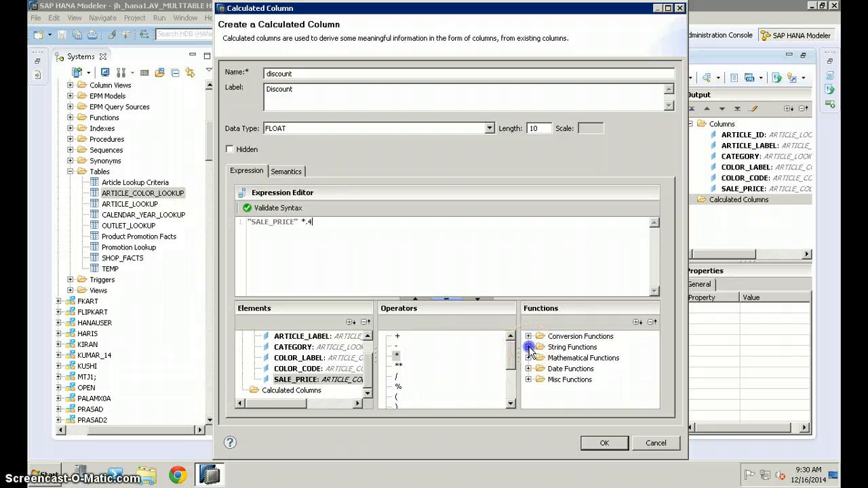
click(528, 347)
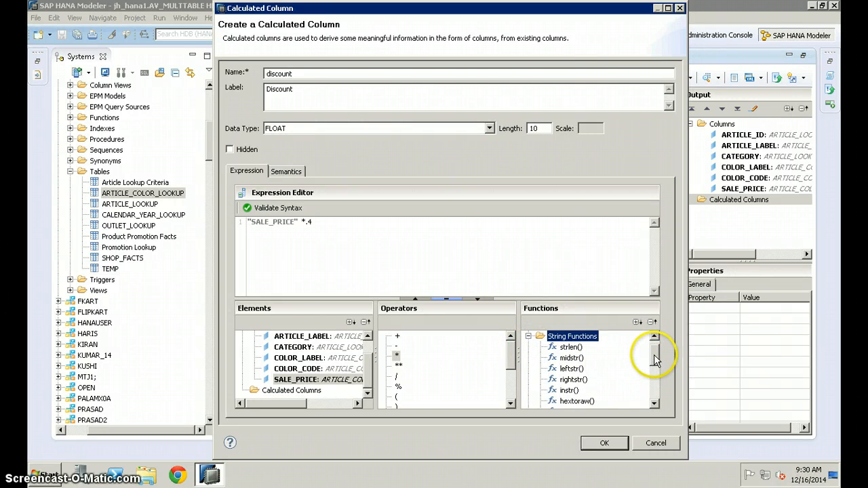
scroll(down, 3)
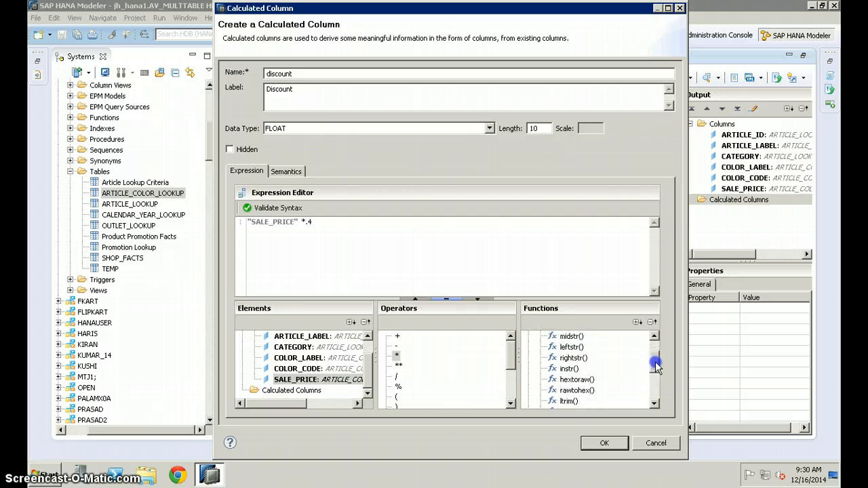
scroll(down, 3)
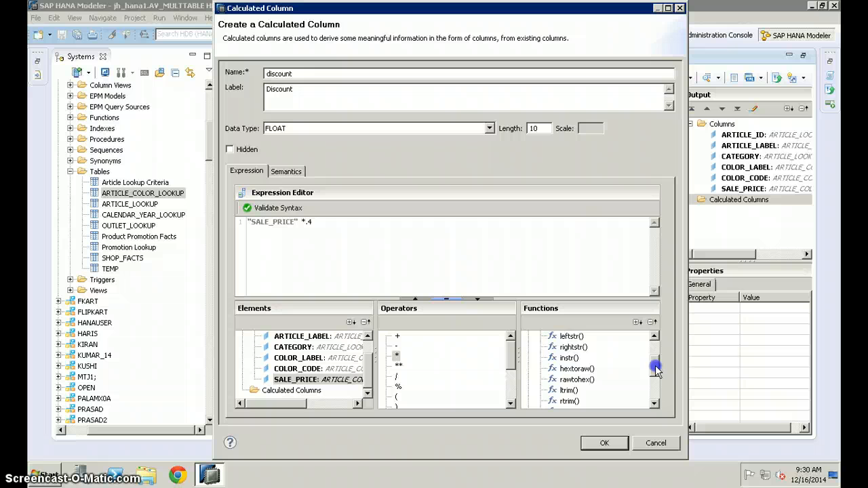
scroll(down, 3)
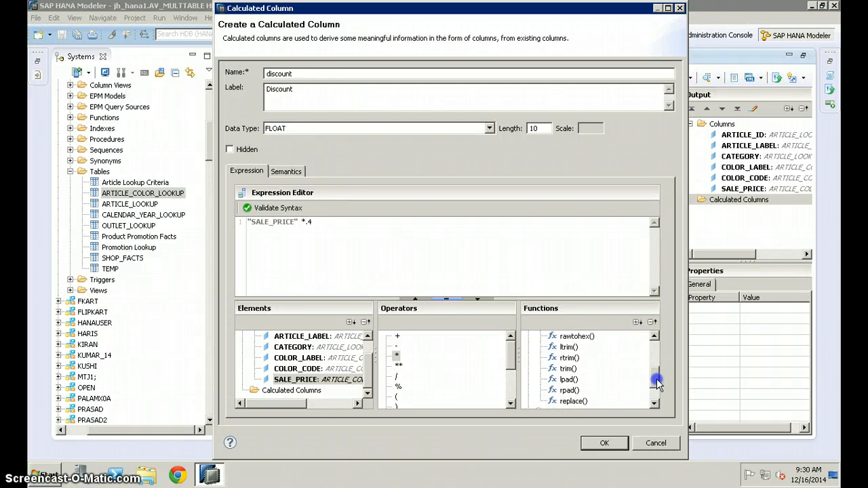
scroll(down, 3)
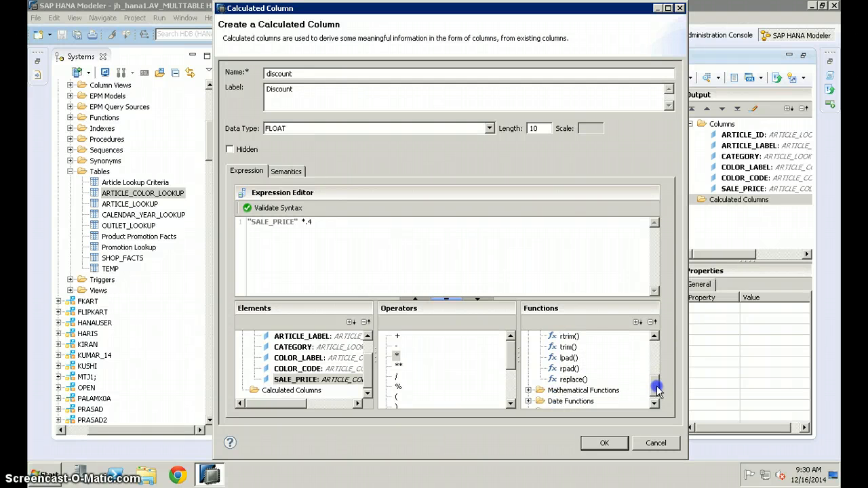
scroll(down, 3)
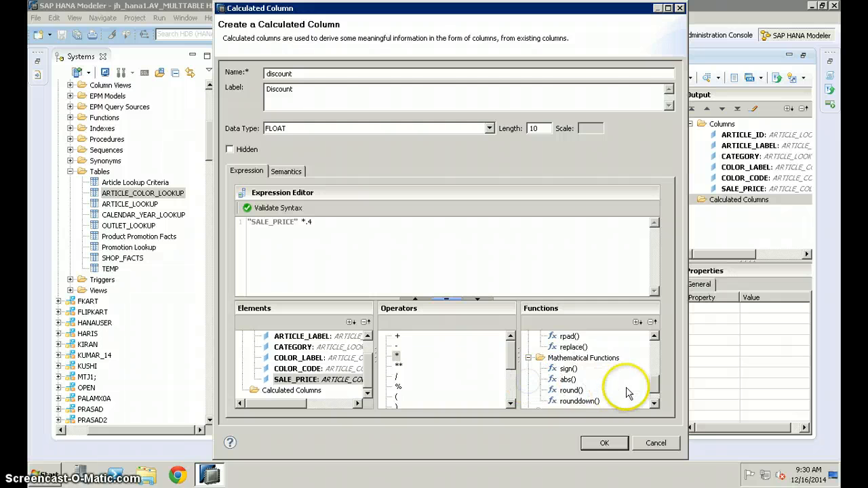
click(654, 402)
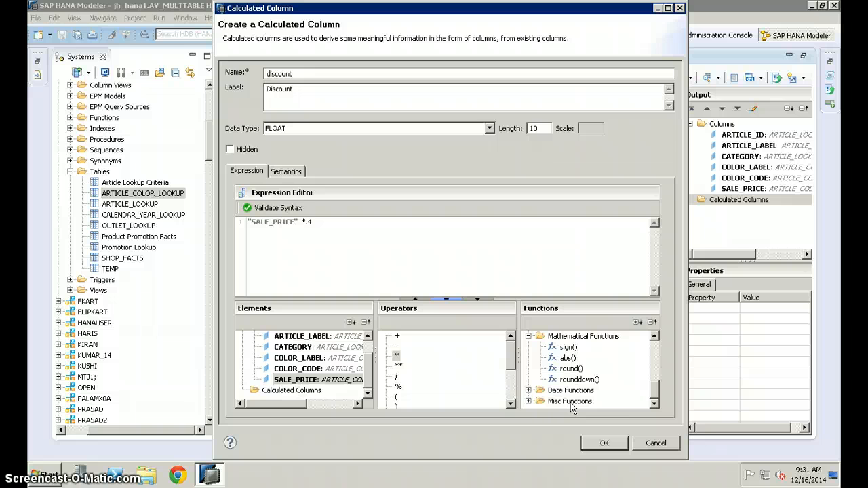
- Review the date and miscellaneous function groups, then confirm creating the discount column
click(530, 391)
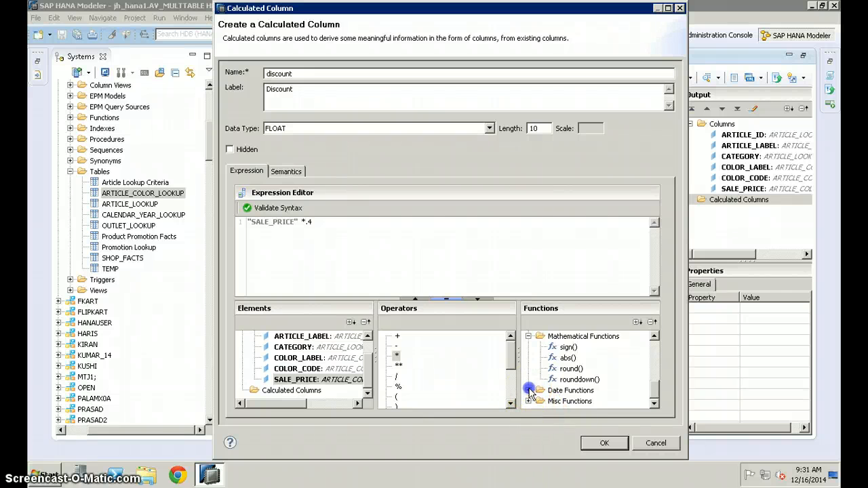
click(539, 390)
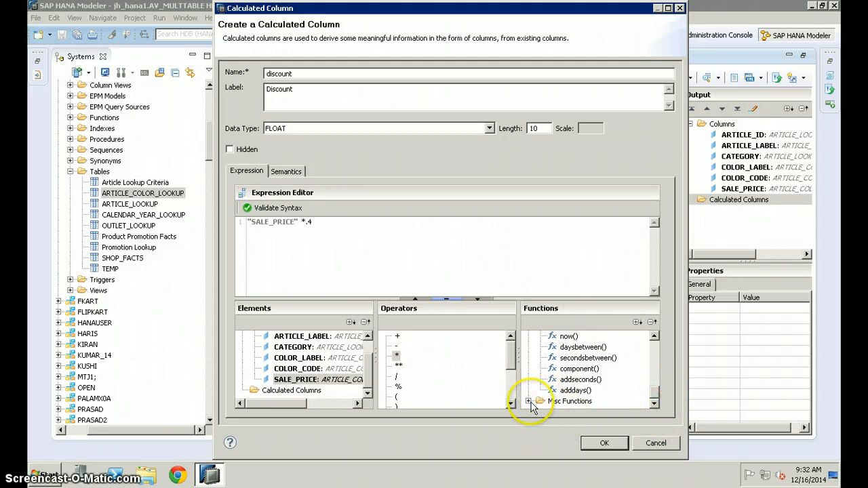
click(529, 401)
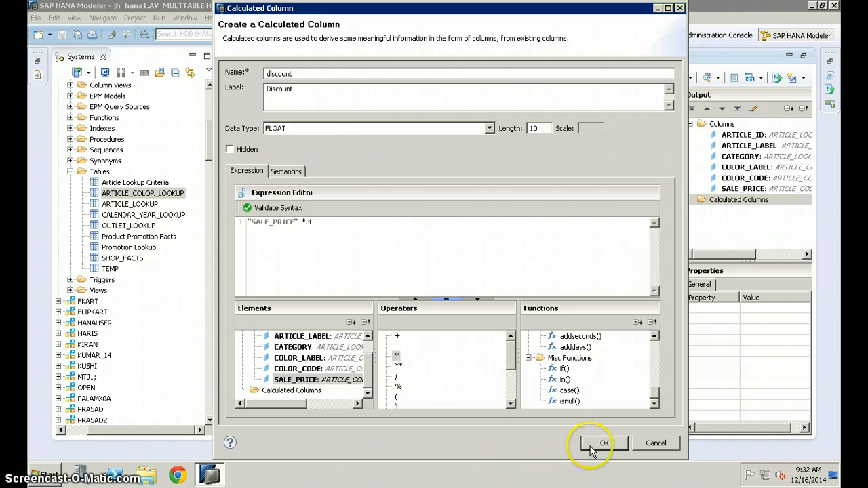
click(603, 442)
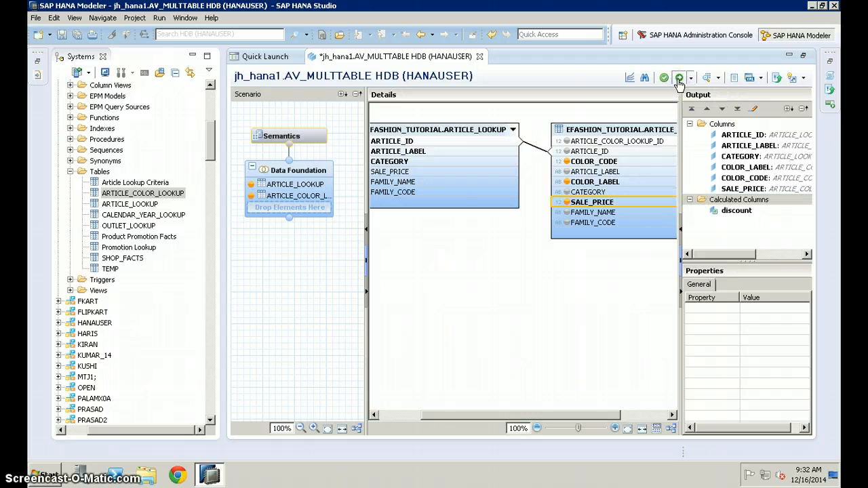
- Zoom the Data Foundation join diagram out to 70% so both tables fit
click(678, 78)
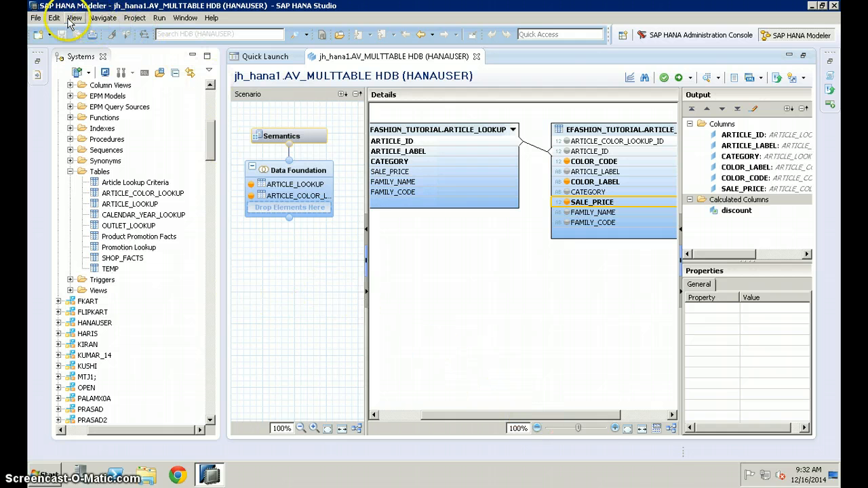
click(103, 18)
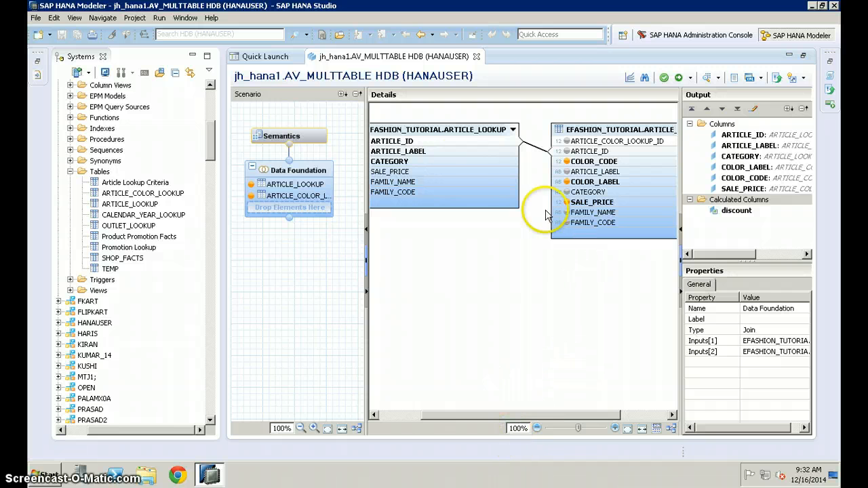
mouse_move(256, 42)
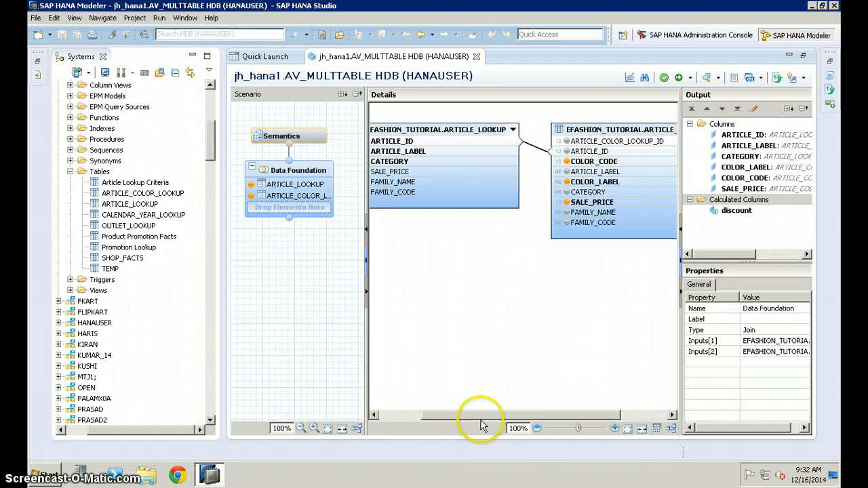
mouse_move(655, 435)
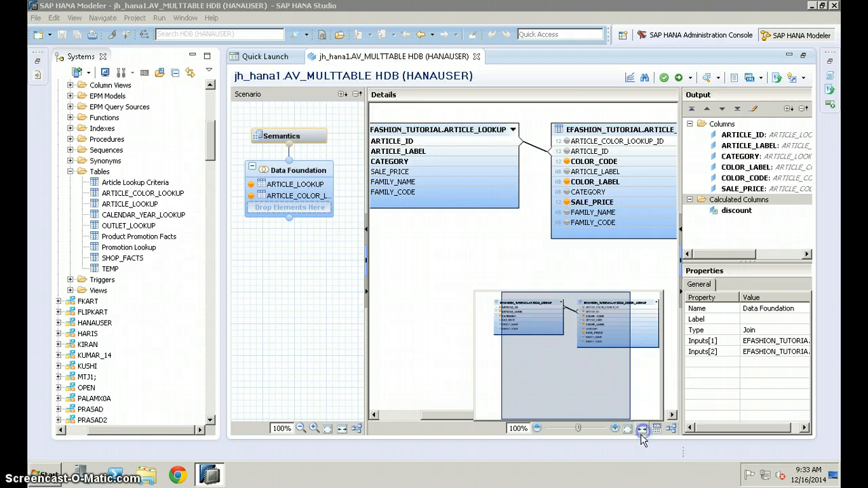
click(640, 428)
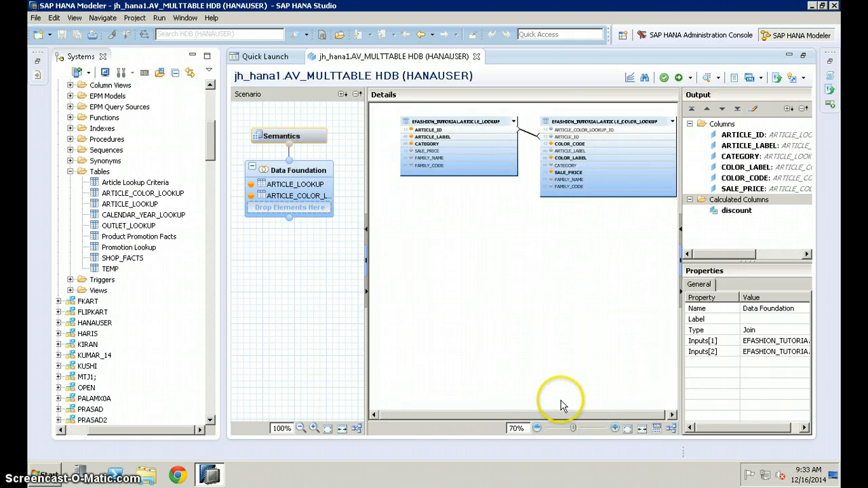
mouse_move(358, 428)
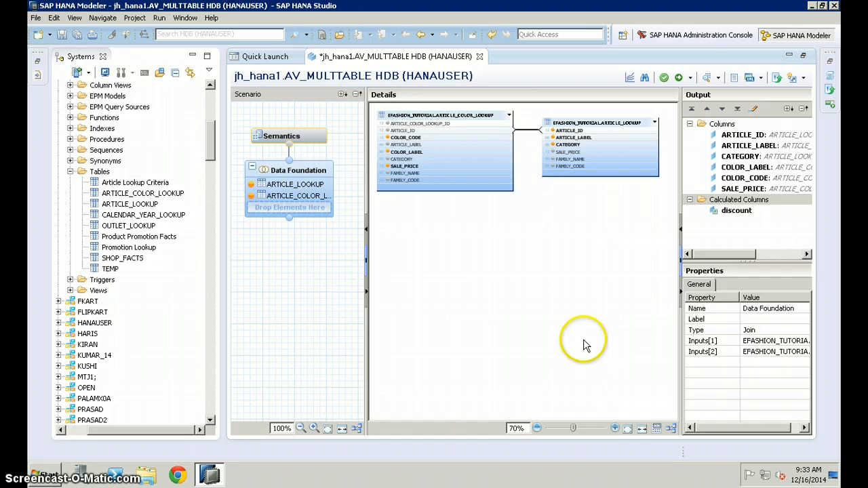
mouse_move(654, 252)
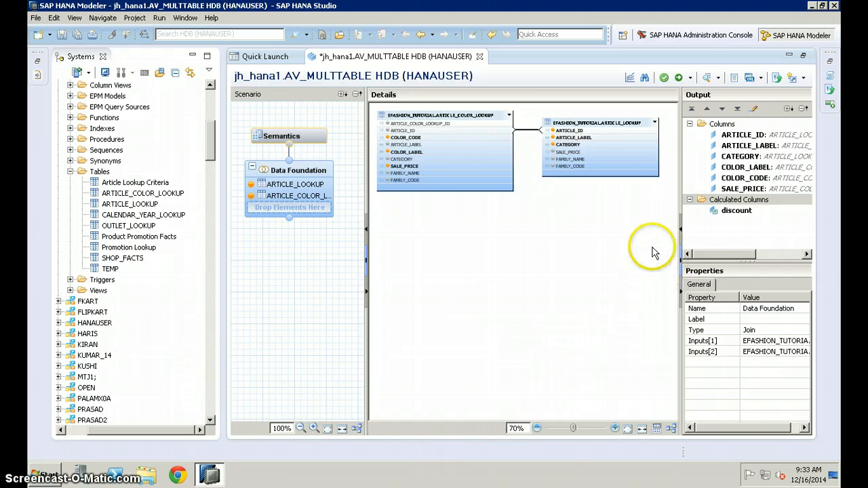
mouse_move(670, 428)
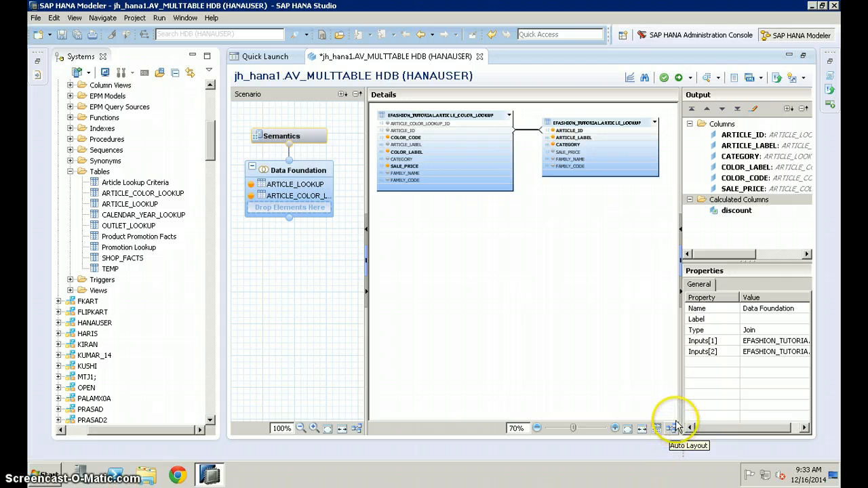
mouse_move(467, 187)
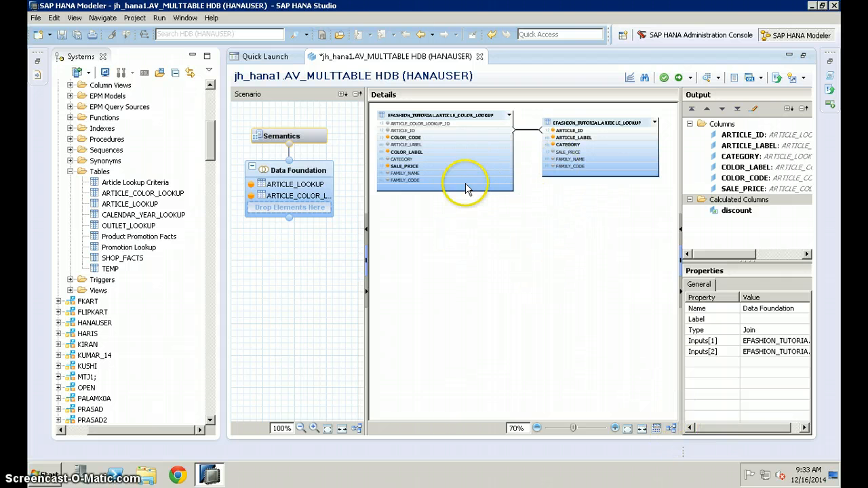
mouse_move(499, 261)
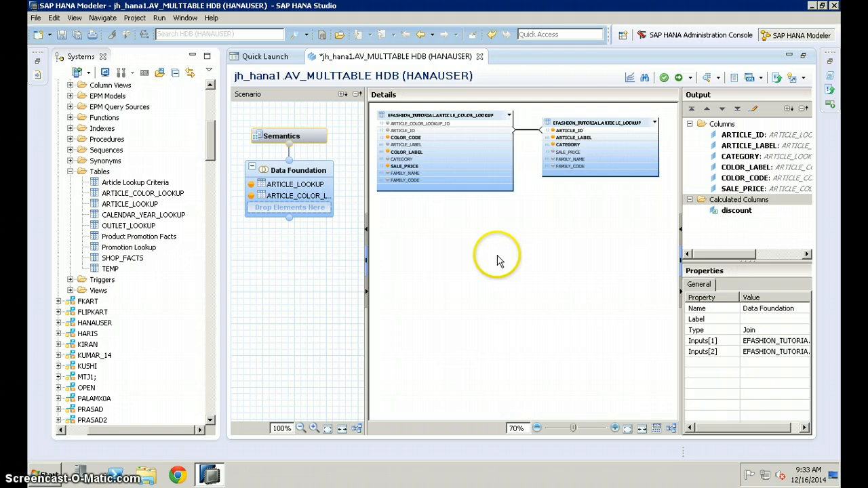
mouse_move(531, 220)
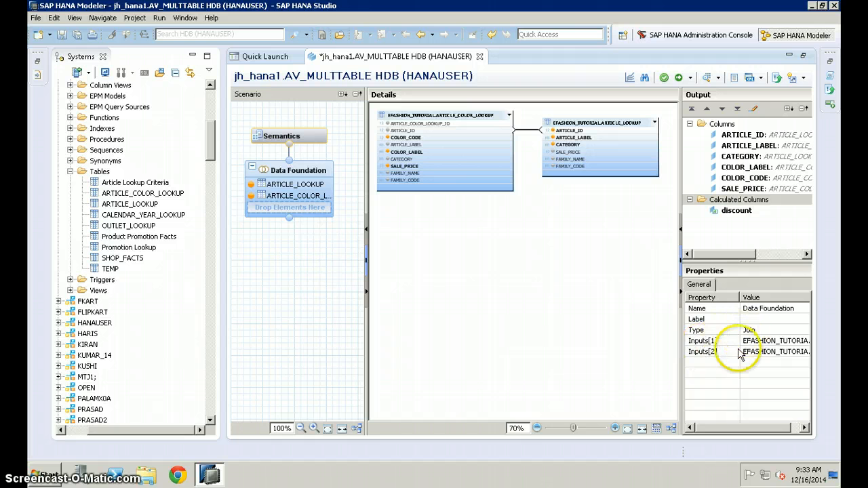
mouse_move(526, 138)
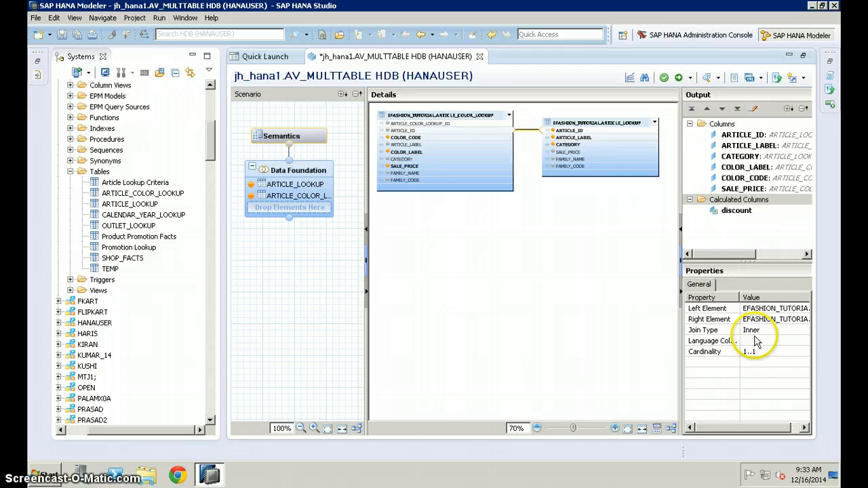
mouse_move(776, 381)
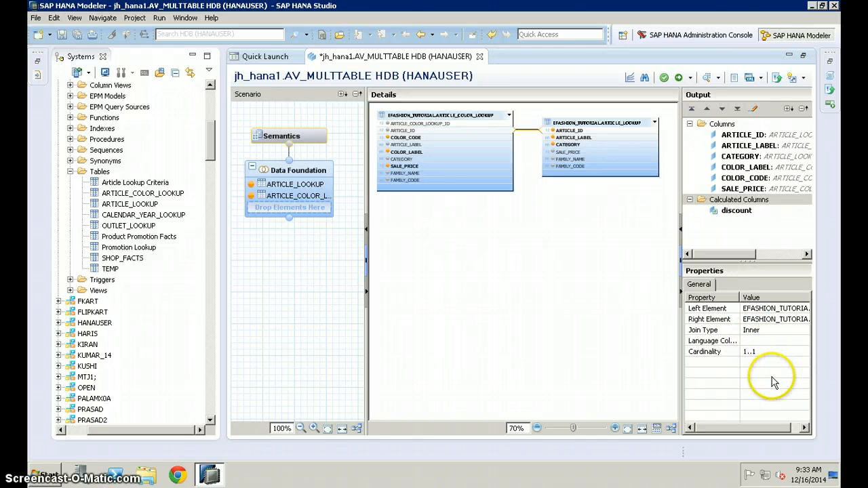
mouse_move(450, 400)
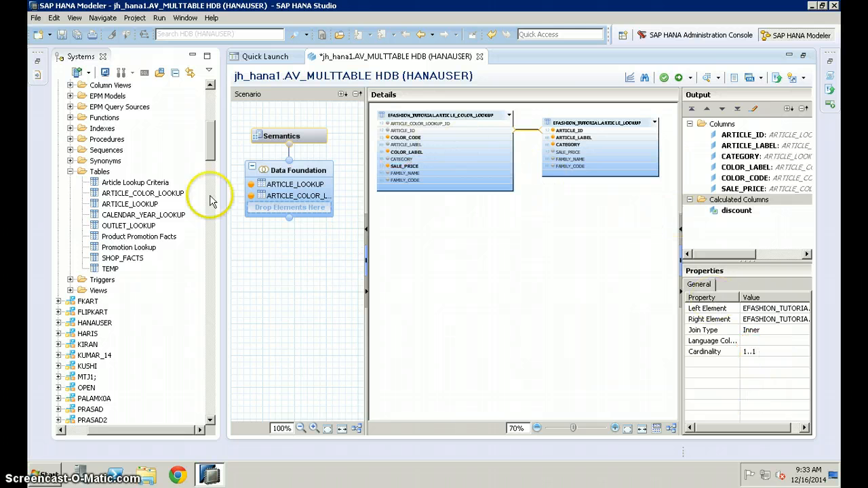
mouse_move(142, 299)
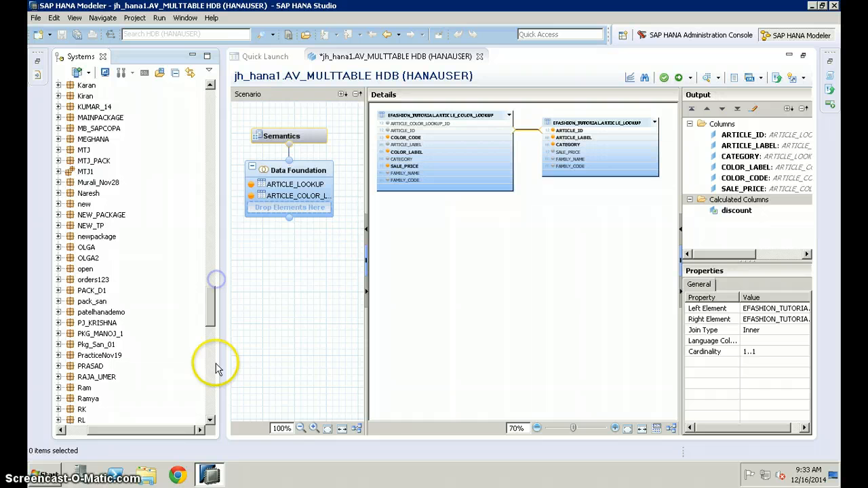
- Locate AV_MULTTABLE under jh_hana1's Attribute Views and show its Semantics column list with discount
scroll(down, 3)
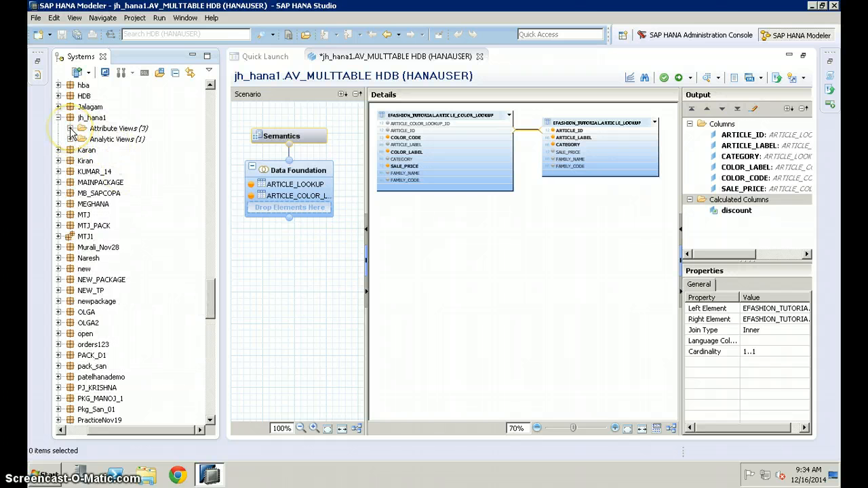
click(70, 127)
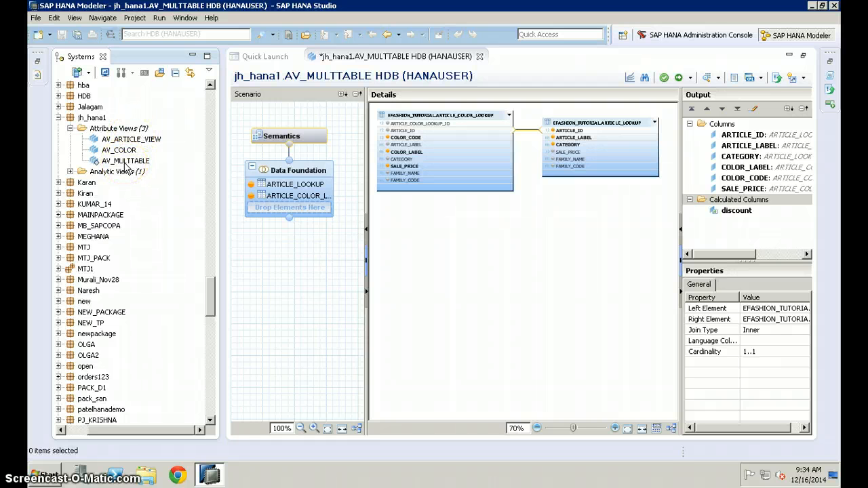
right_click(125, 160)
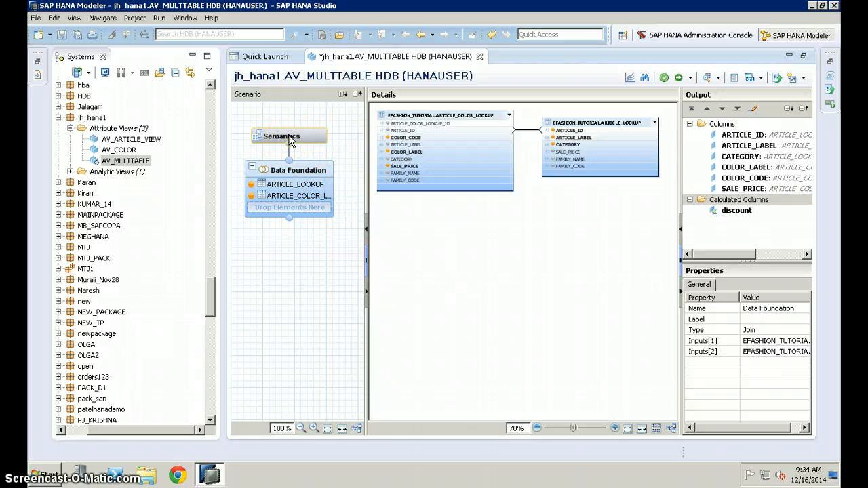
click(282, 136)
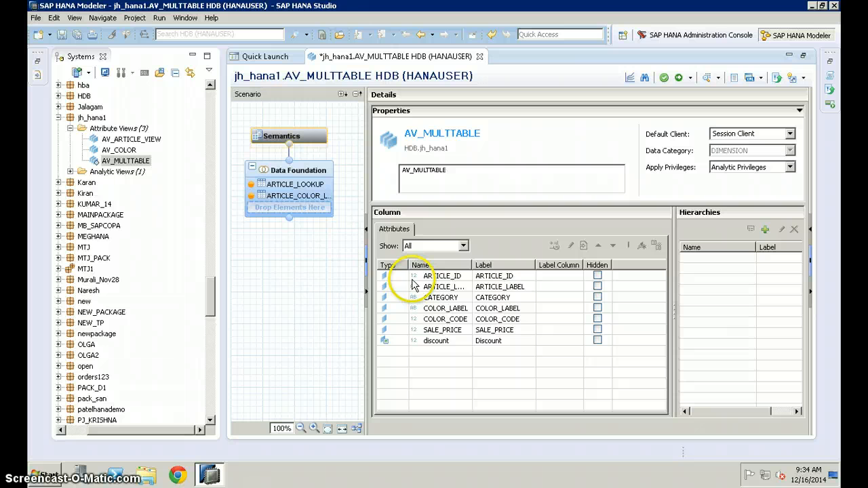